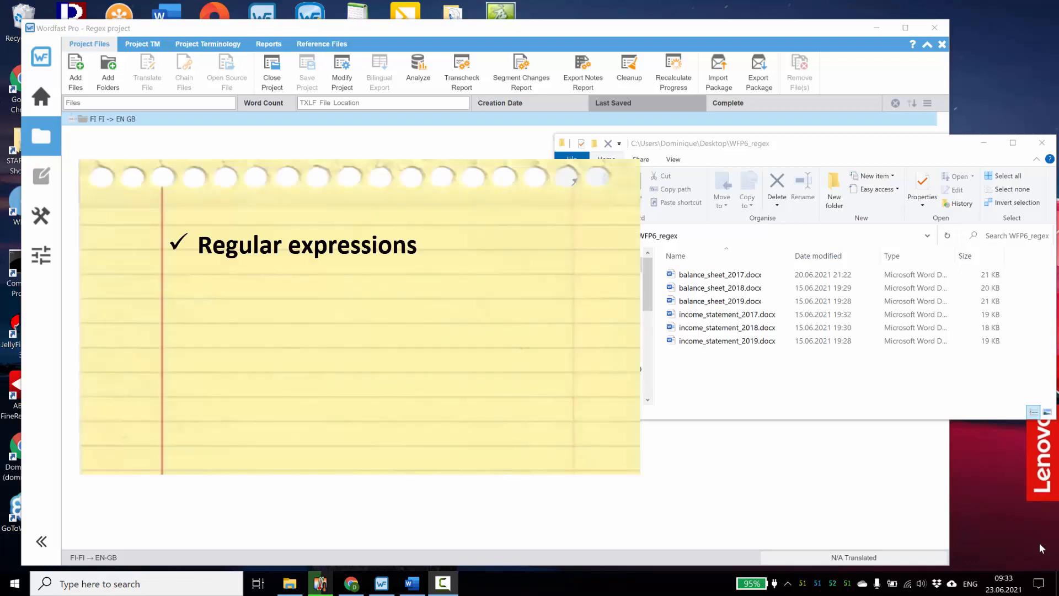
Open income_statement_2017.docx in Word and highlight the Finnish headings Tuloslaskelma and Liikevaihto.
{"action": "type", "text": "(regex)"}
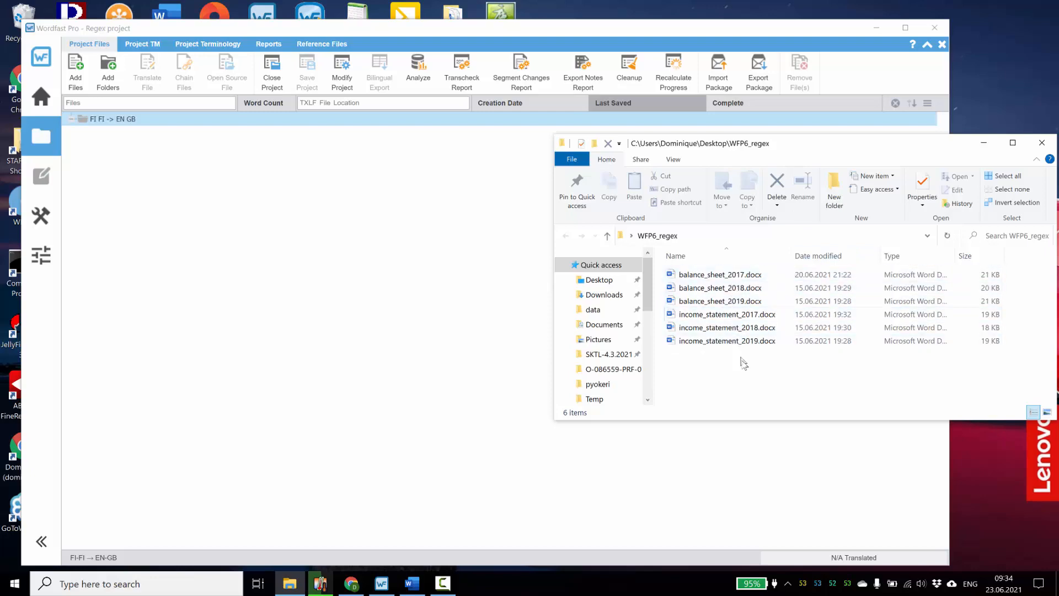
{"action": "double_click", "coordinate": [727, 314]}
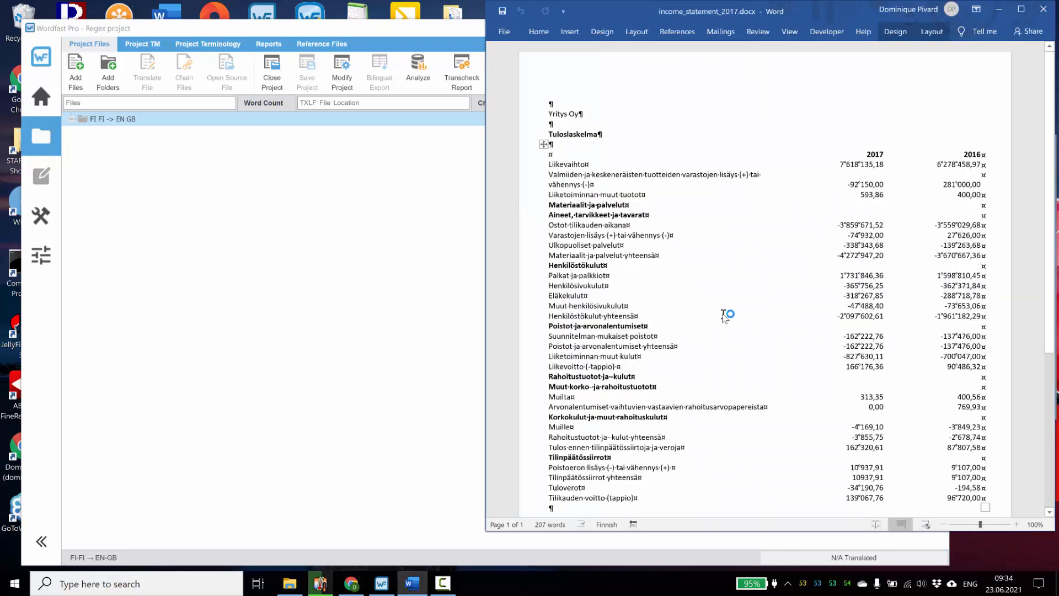
{"action": "double_click", "coordinate": [574, 133]}
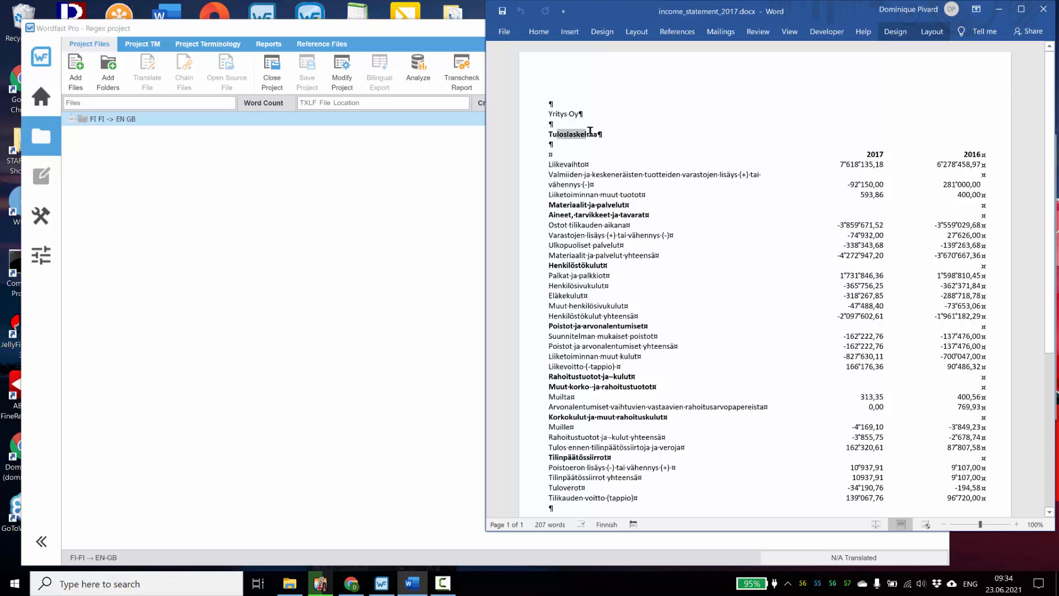
{"action": "left_click", "coordinate": [569, 164]}
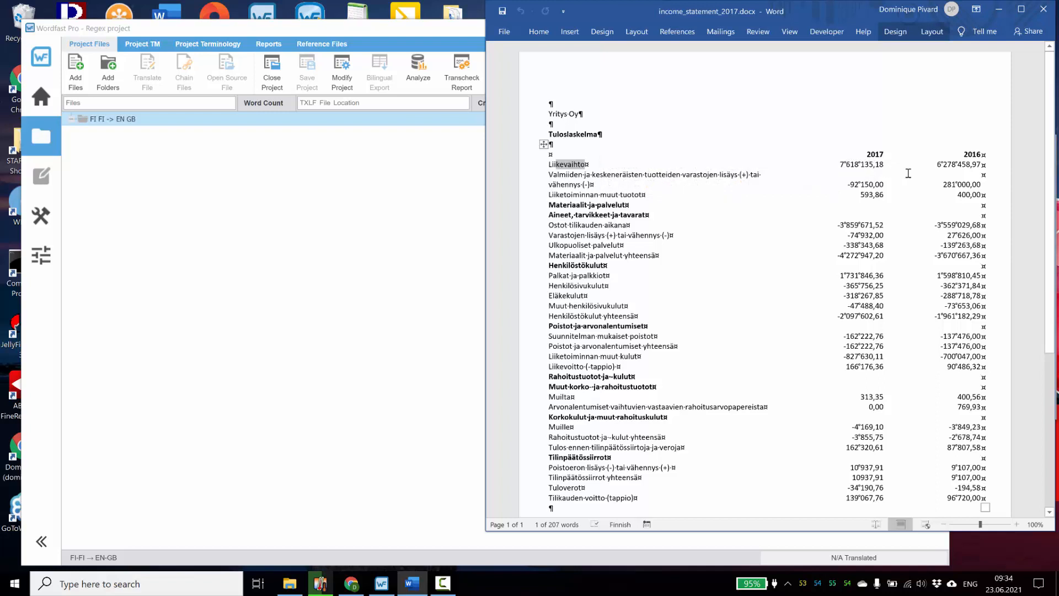
{"action": "mouse_move", "coordinate": [978, 53]}
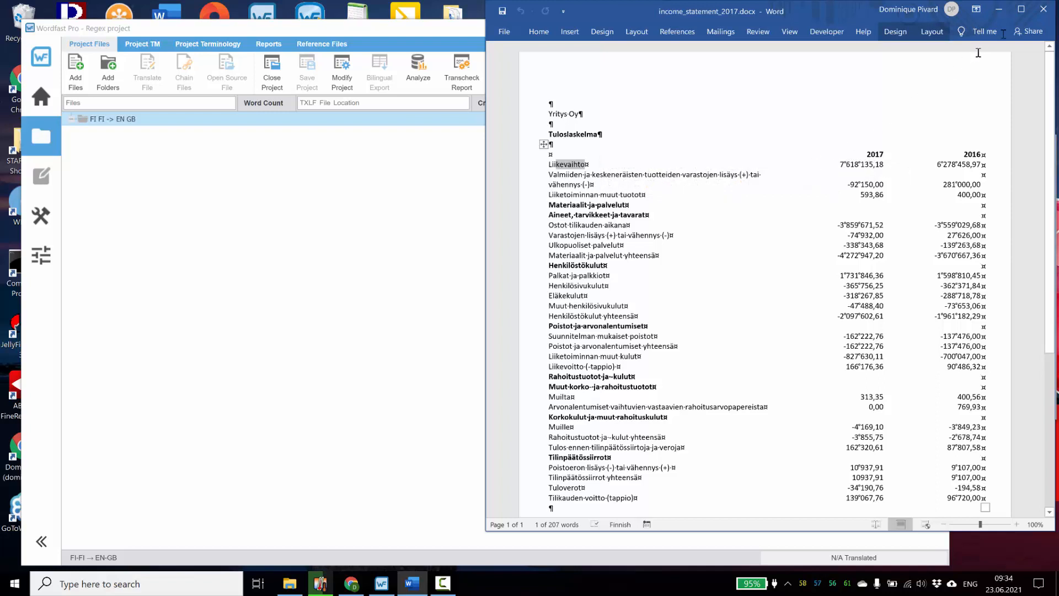
{"action": "mouse_move", "coordinate": [1047, 10]}
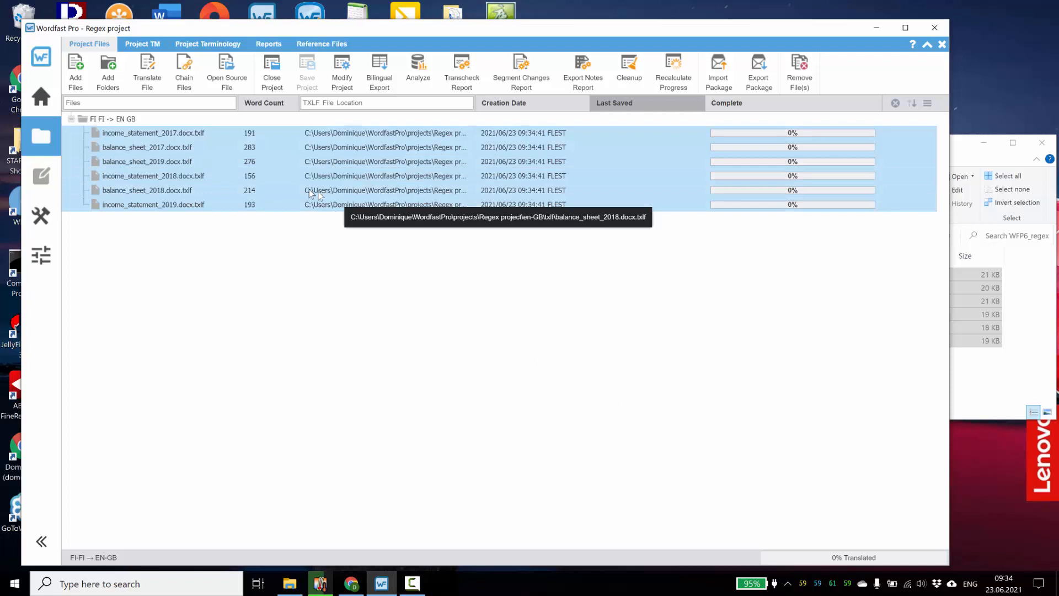
{"action": "mouse_move", "coordinate": [184, 71]}
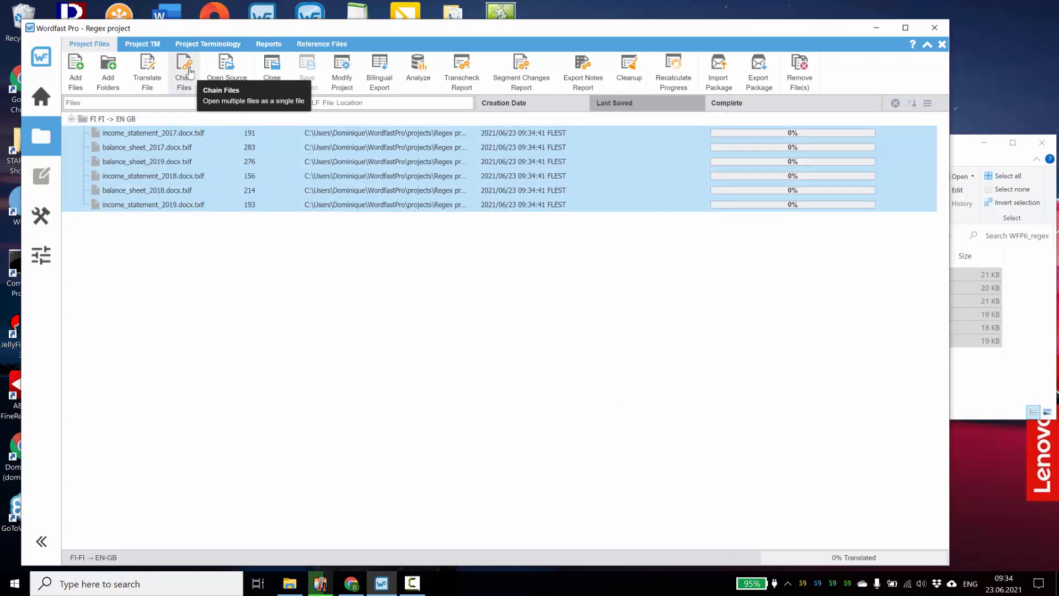
Chain all six selected statements into one combined file for translation.
{"action": "left_click", "coordinate": [183, 71]}
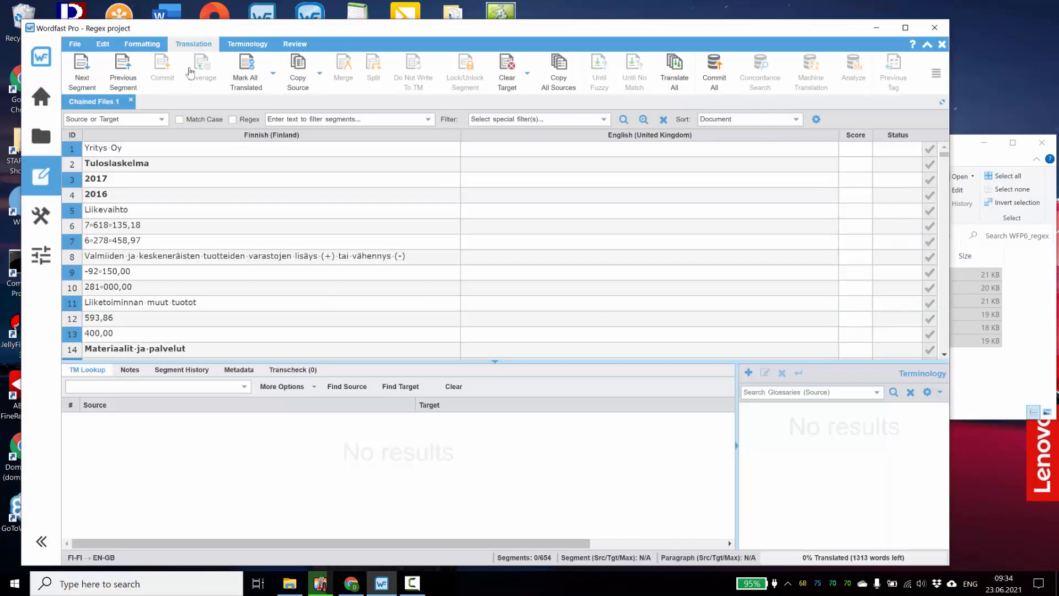
{"action": "mouse_move", "coordinate": [201, 68]}
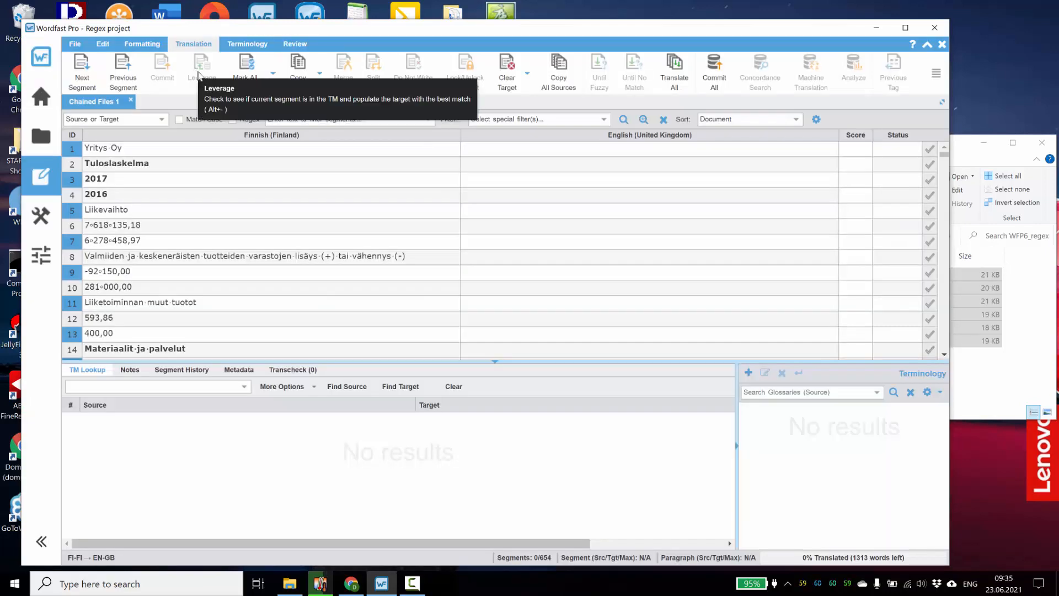
{"action": "mouse_move", "coordinate": [385, 186]}
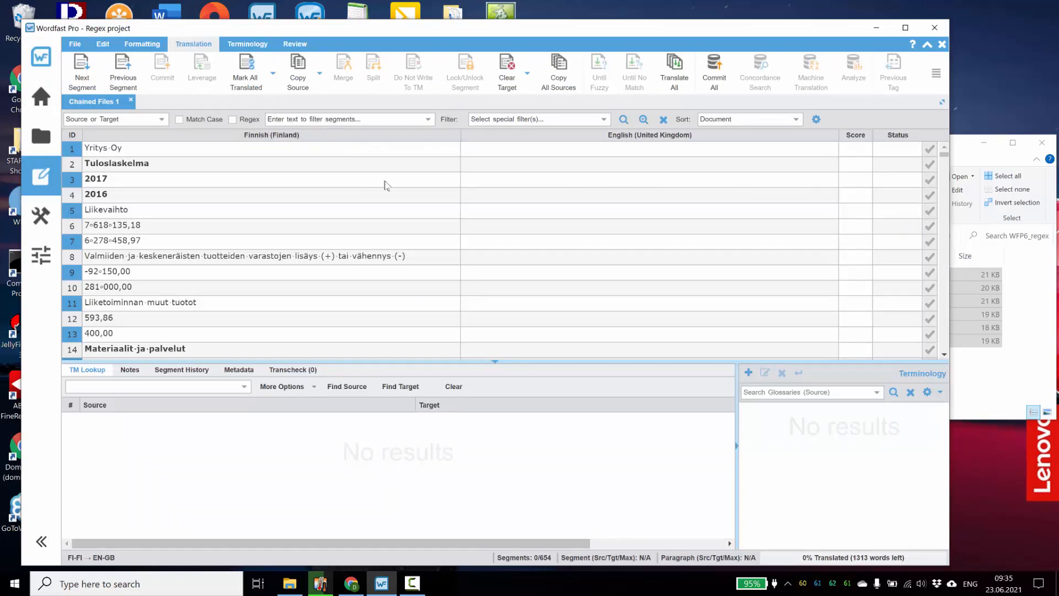
{"action": "mouse_move", "coordinate": [331, 198]}
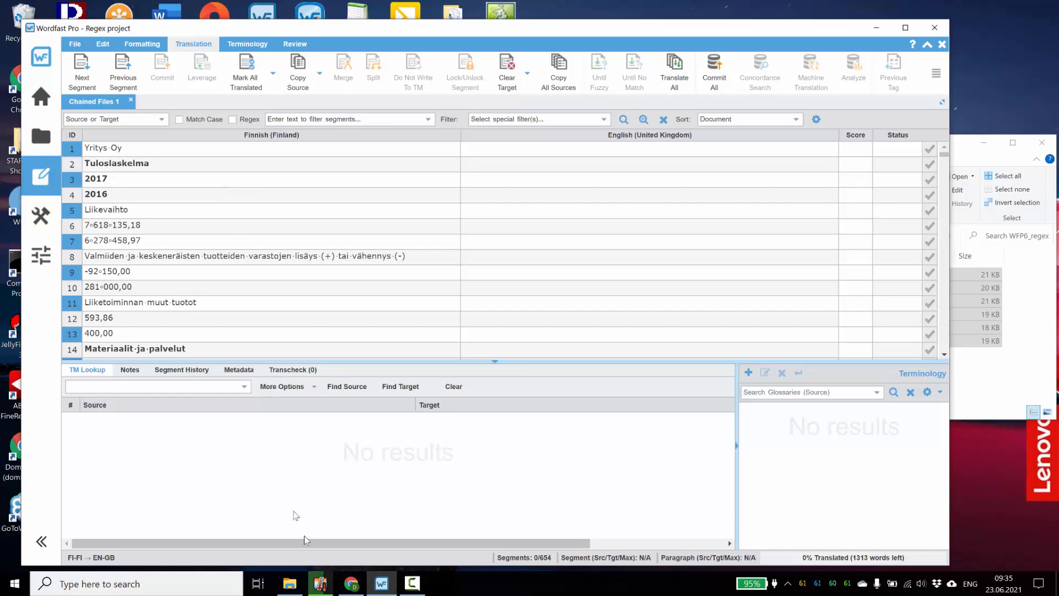
Open the Wordfast Wiki 'Useful regular expressions (Regex)' article and scroll to its segment-filter examples.
{"action": "left_click", "coordinate": [349, 584]}
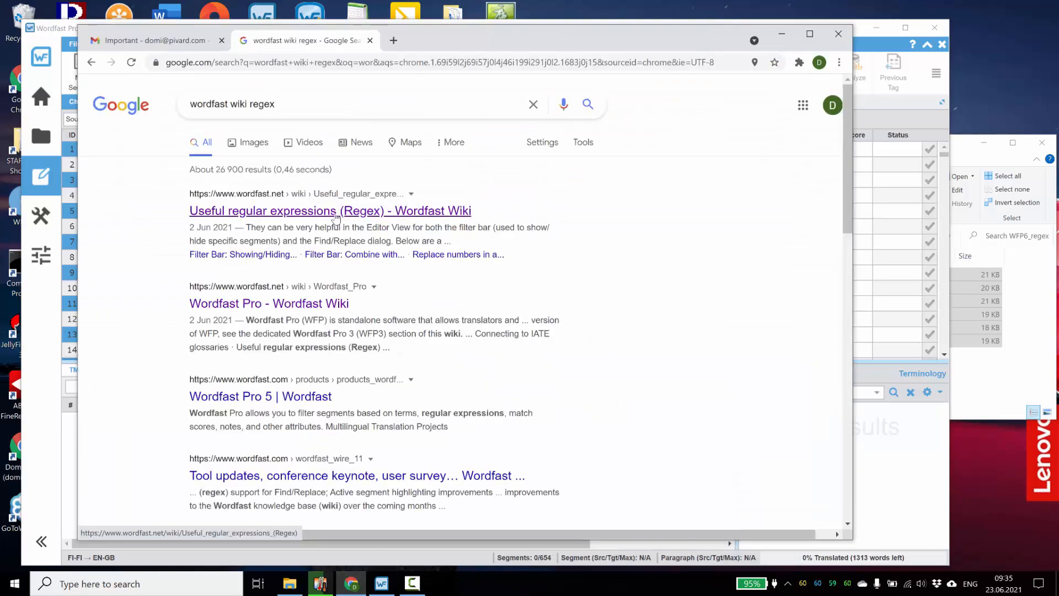
{"action": "left_click", "coordinate": [331, 210]}
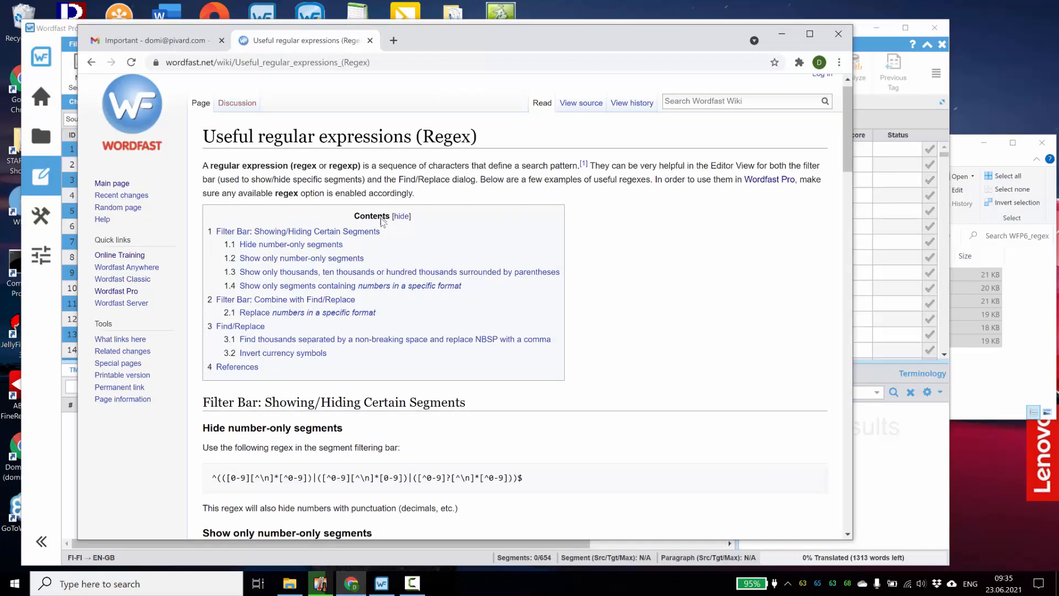
{"action": "scroll", "scroll_direction": "down", "scroll_amount": 3}
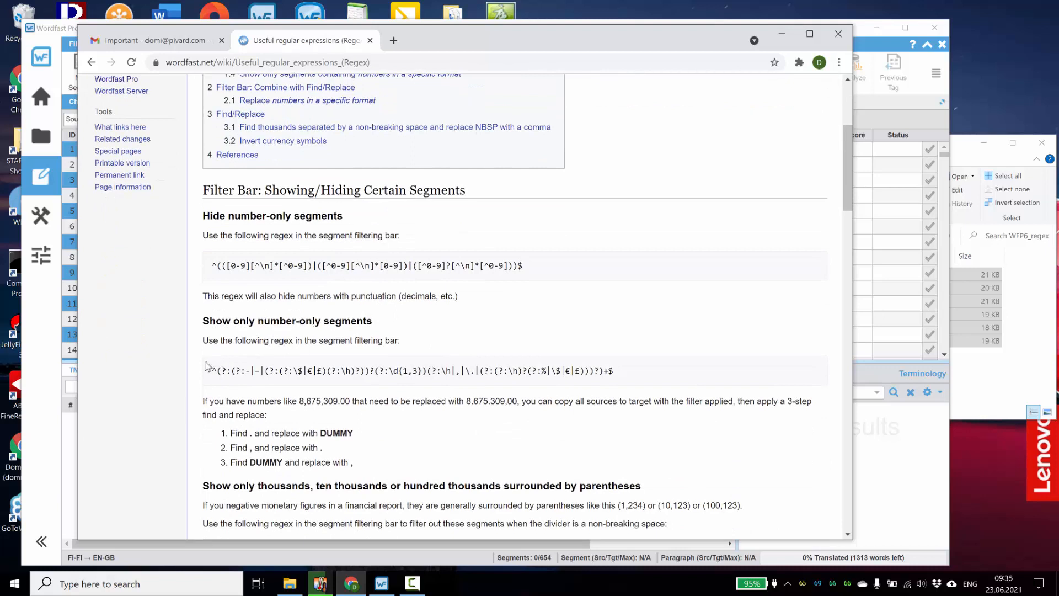
{"action": "mouse_move", "coordinate": [219, 336]}
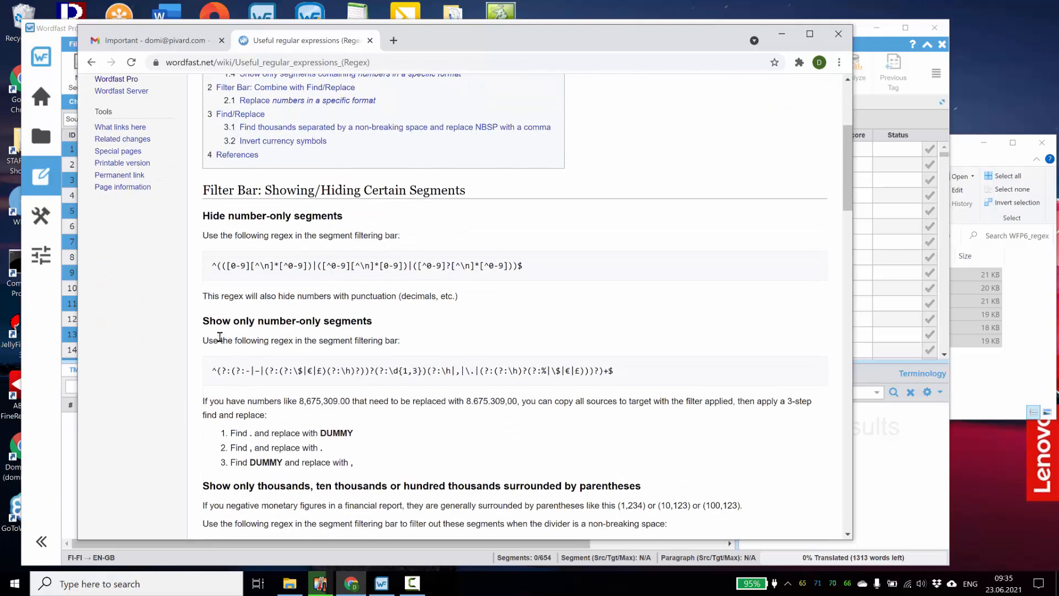
{"action": "mouse_move", "coordinate": [245, 331]}
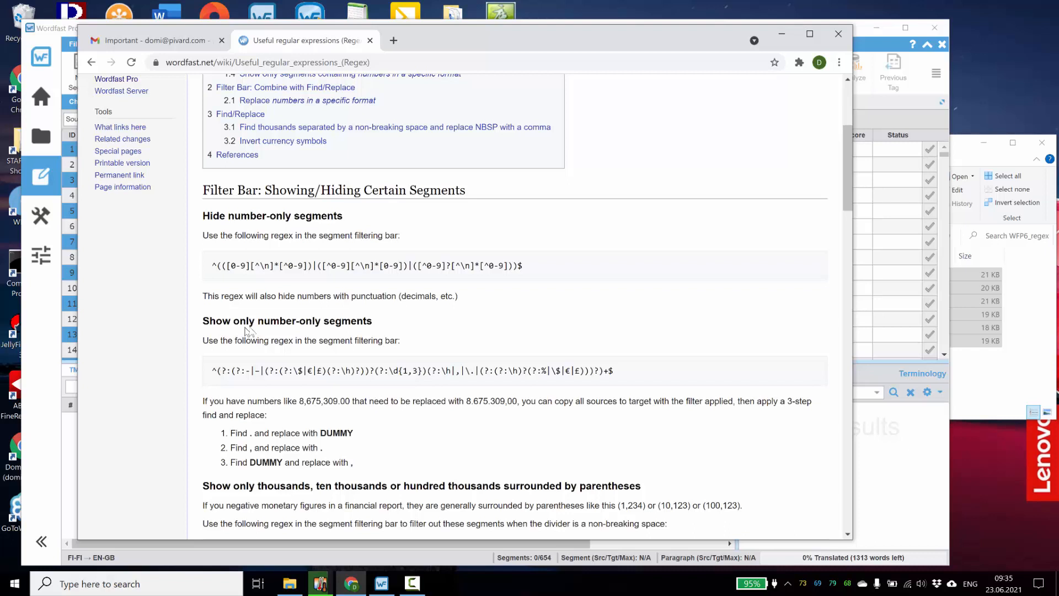
{"action": "mouse_move", "coordinate": [213, 371]}
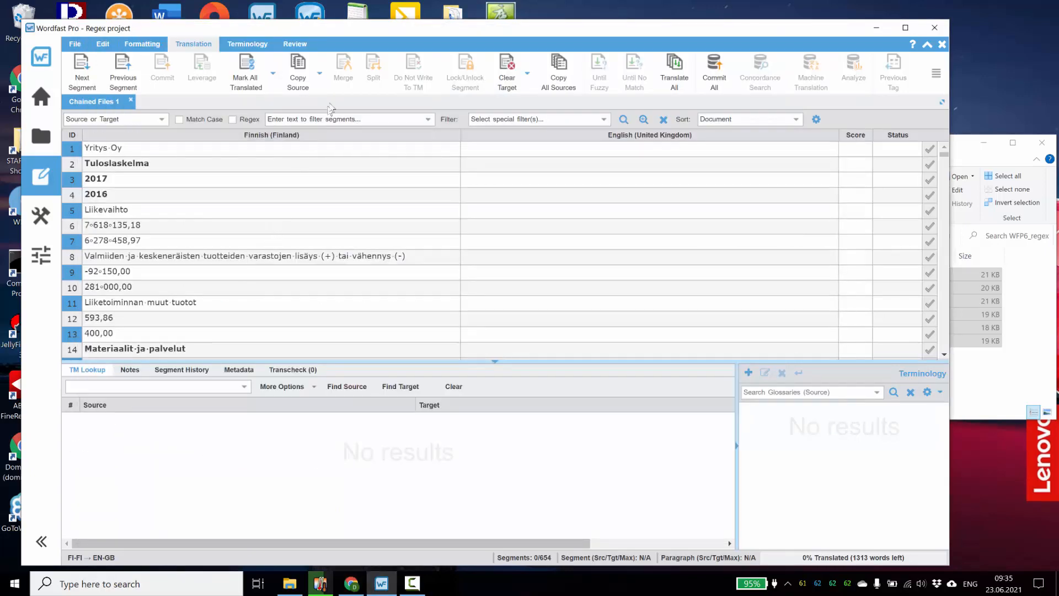
Filter the chained file by the wiki's number-only pattern with Regex ticked.
{"action": "left_click", "coordinate": [348, 119]}
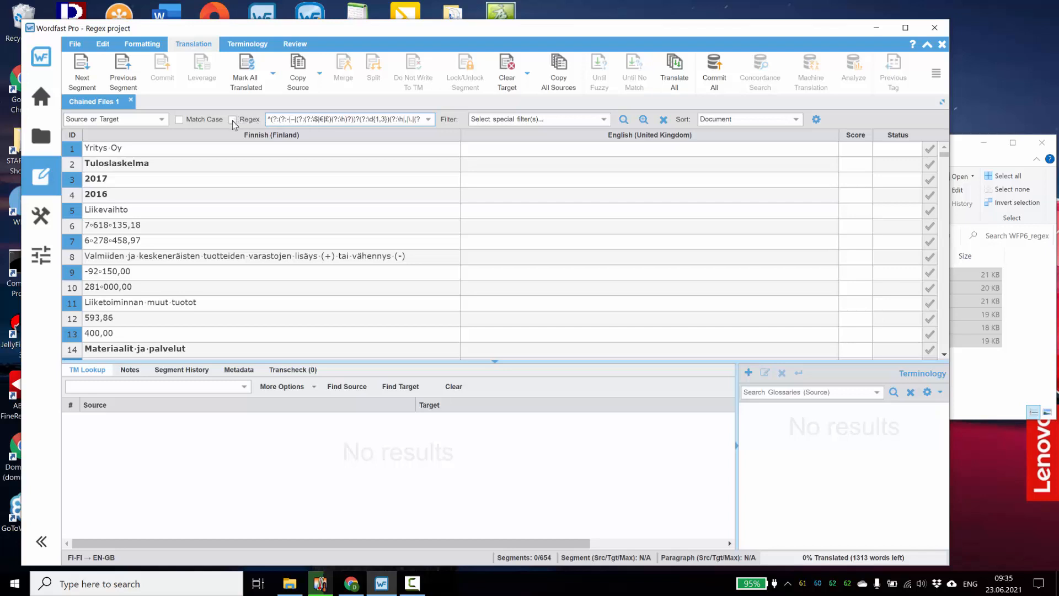
{"action": "left_click", "coordinate": [233, 119]}
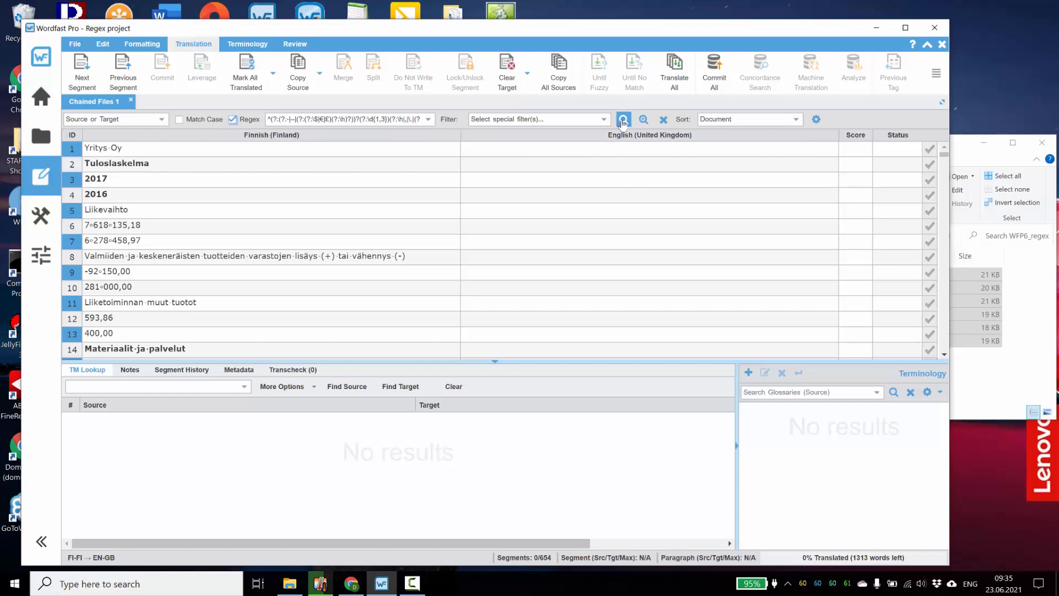
{"action": "left_click", "coordinate": [622, 119]}
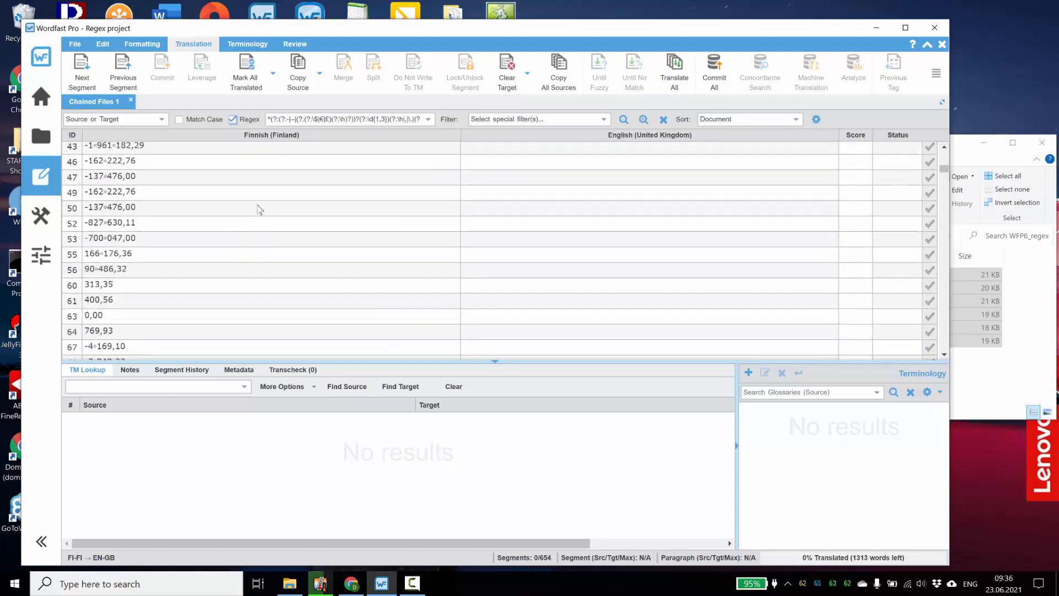
{"action": "scroll", "scroll_direction": "down", "scroll_amount": 3}
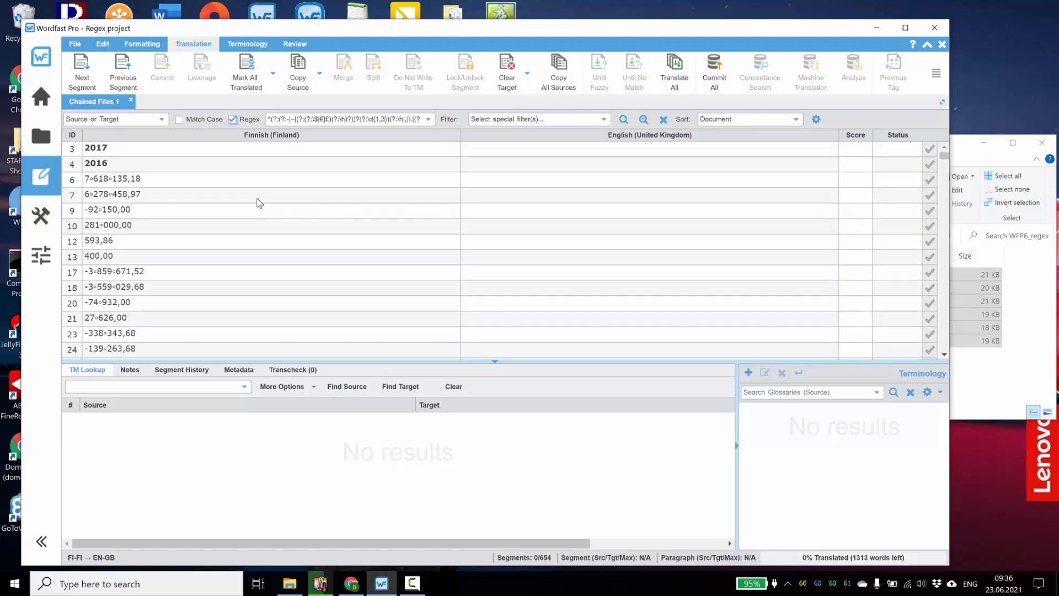
{"action": "mouse_move", "coordinate": [331, 188]}
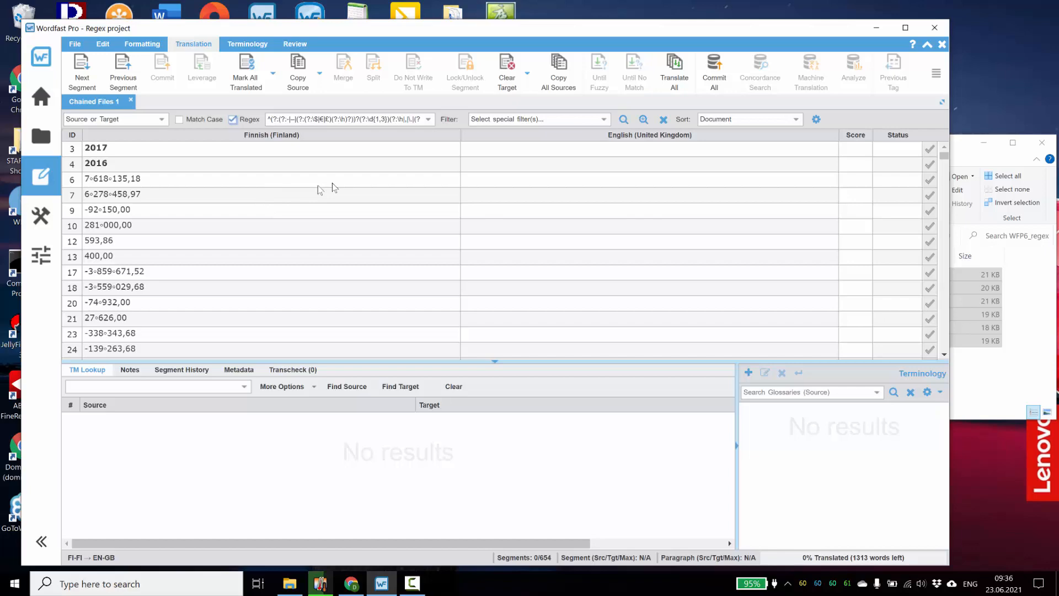
{"action": "mouse_move", "coordinate": [558, 71]}
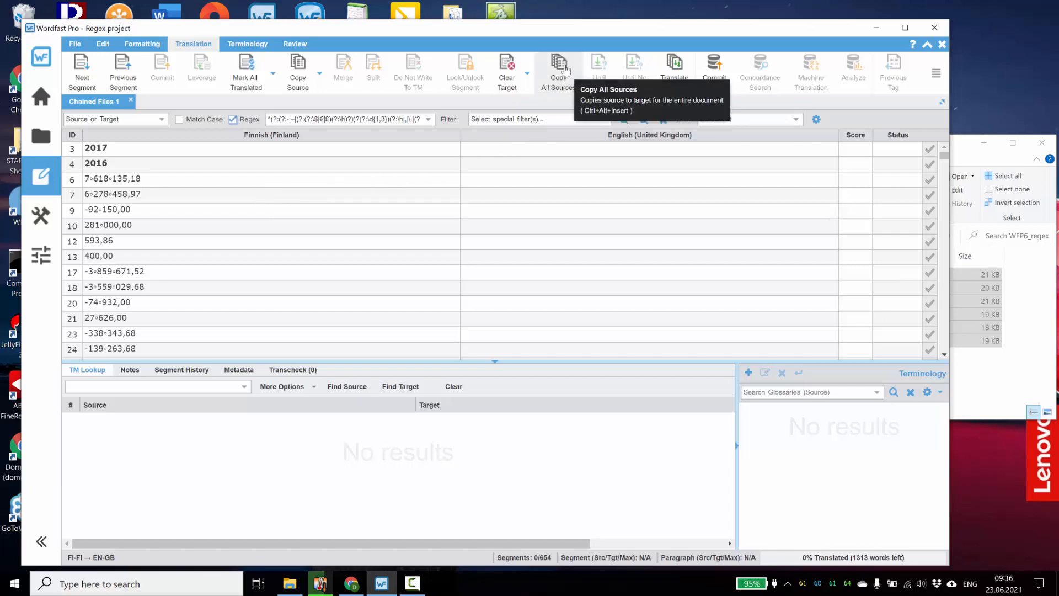
Copy every filtered numeric source into its English target with Copy All Sources.
{"action": "left_click", "coordinate": [558, 69]}
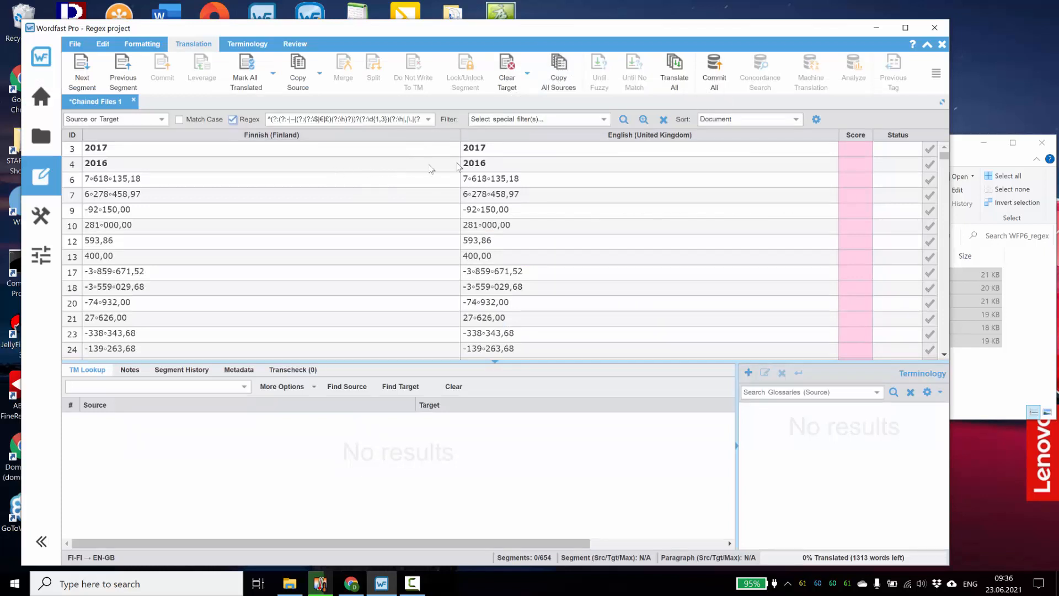
{"action": "mouse_move", "coordinate": [553, 166]}
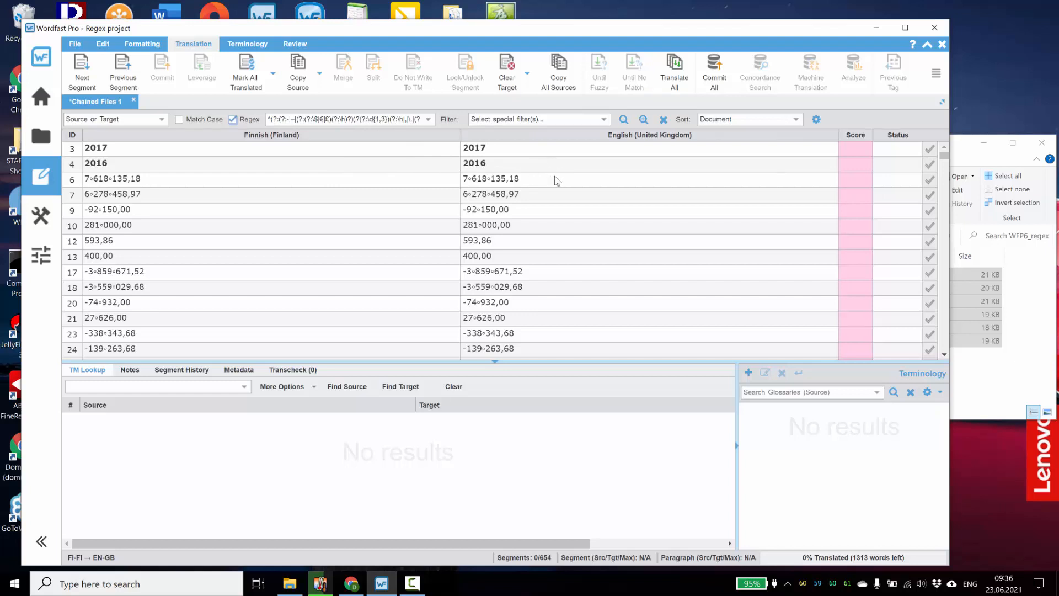
{"action": "mouse_move", "coordinate": [548, 187]}
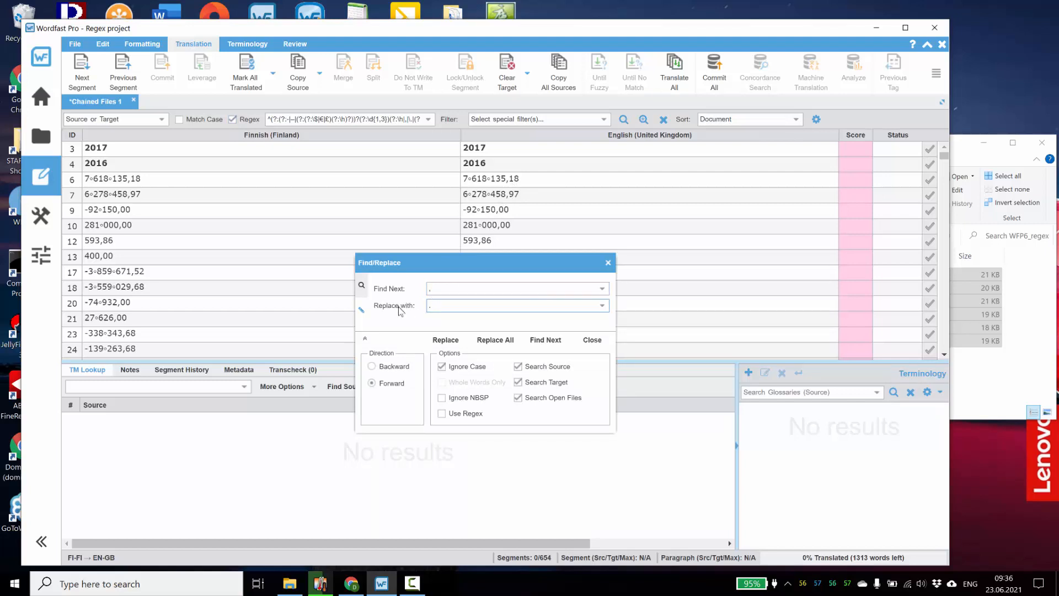
Replace all commas with points in every file, e.g. 7 618 135.18.
{"action": "left_click", "coordinate": [495, 340]}
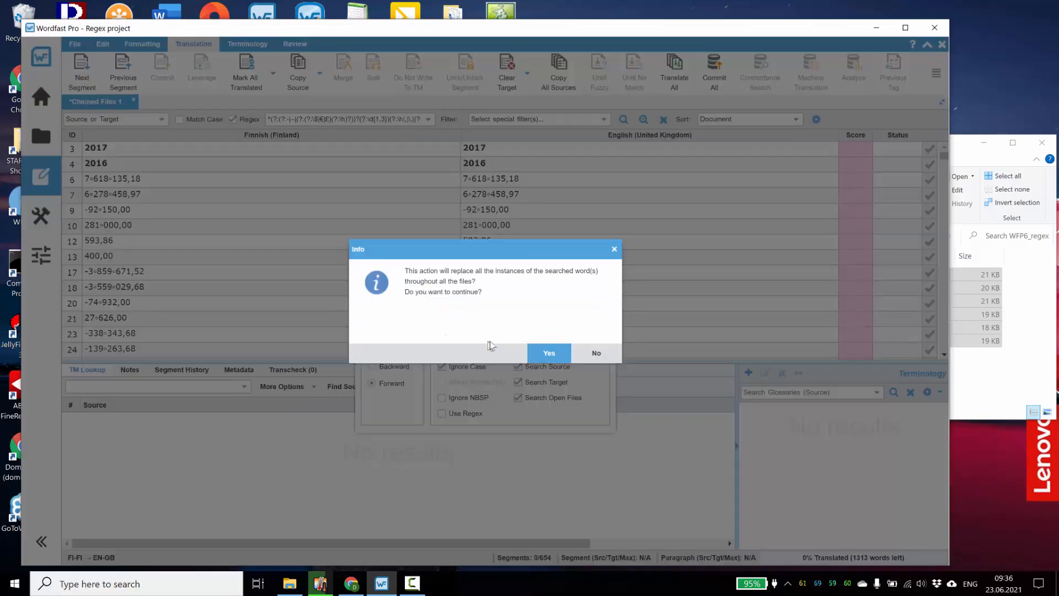
{"action": "left_click", "coordinate": [549, 352]}
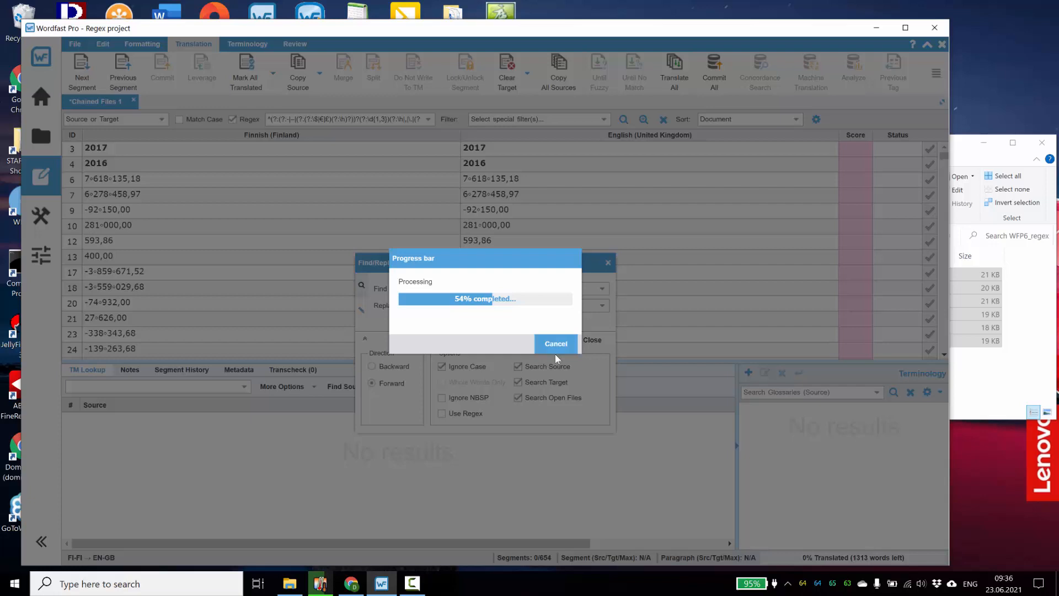
{"action": "left_click", "coordinate": [545, 339]}
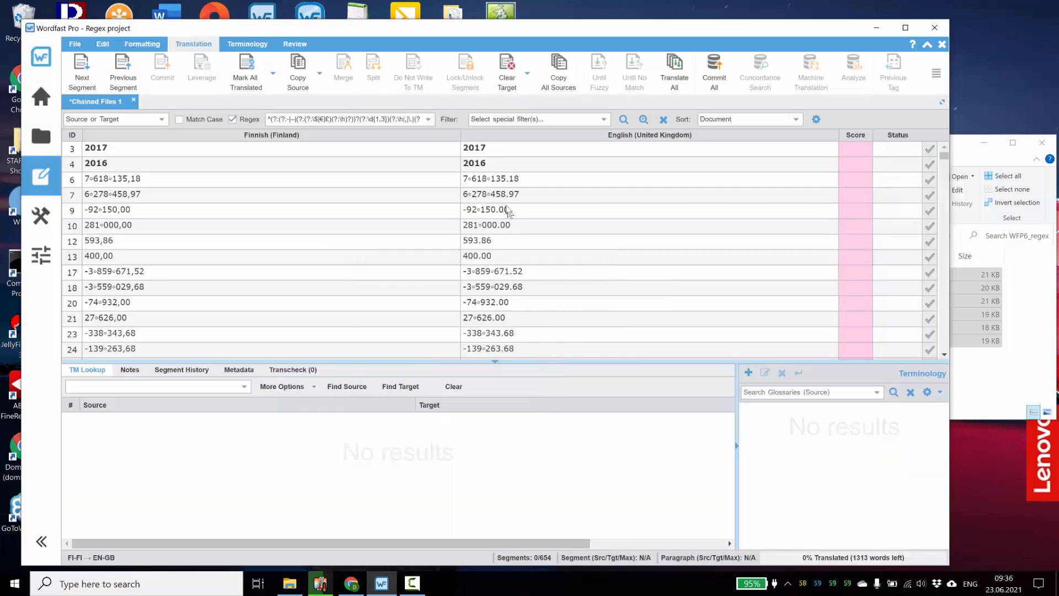
{"action": "mouse_move", "coordinate": [492, 181]}
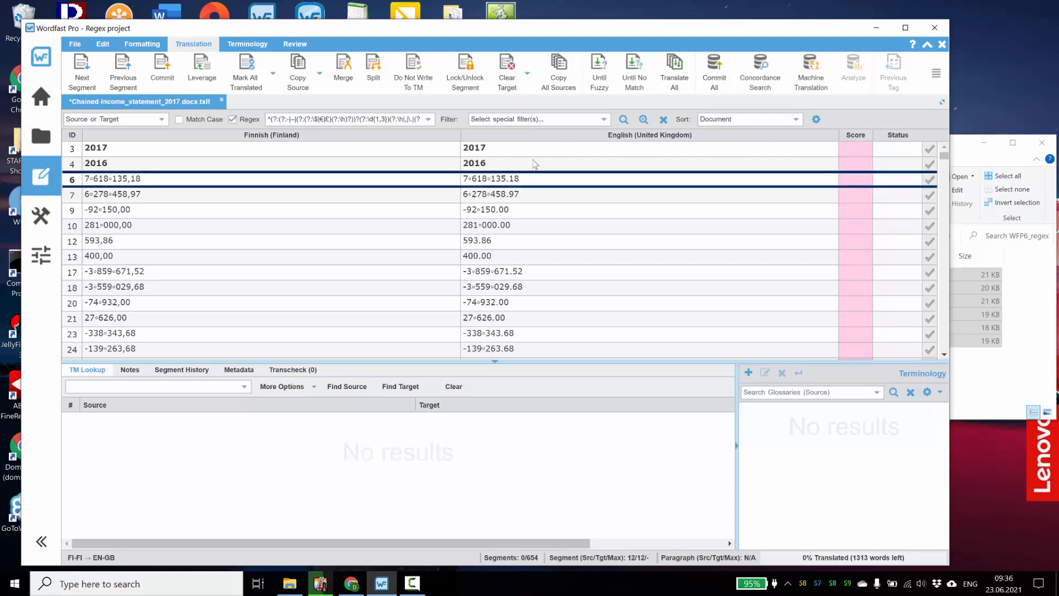
Replace space separators with commas across all files, e.g. 7,618,135.18.
{"action": "left_click", "coordinate": [488, 178]}
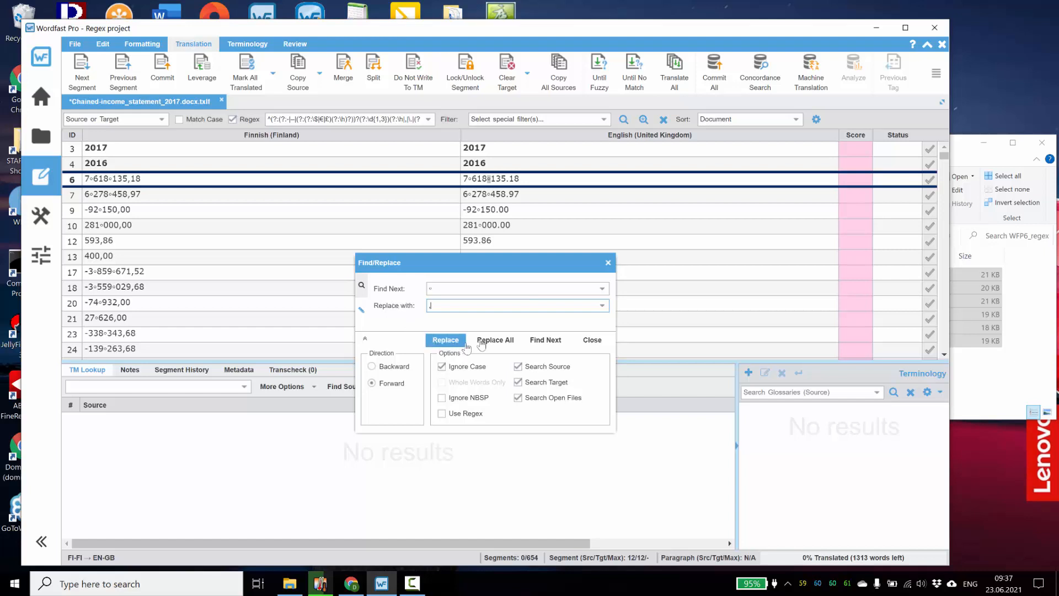
{"action": "left_click", "coordinate": [494, 340]}
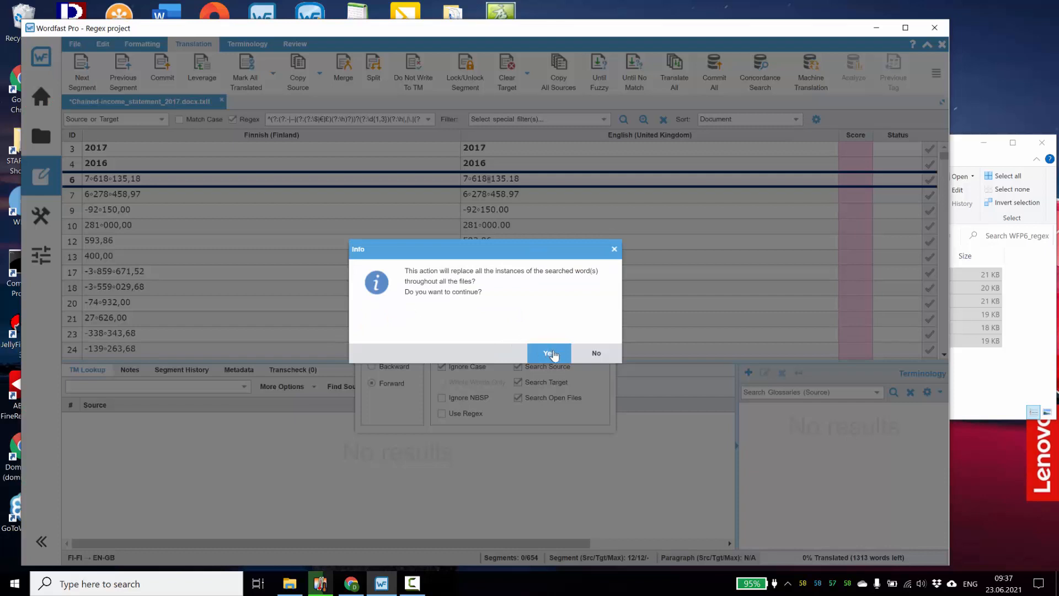
{"action": "left_click", "coordinate": [549, 353]}
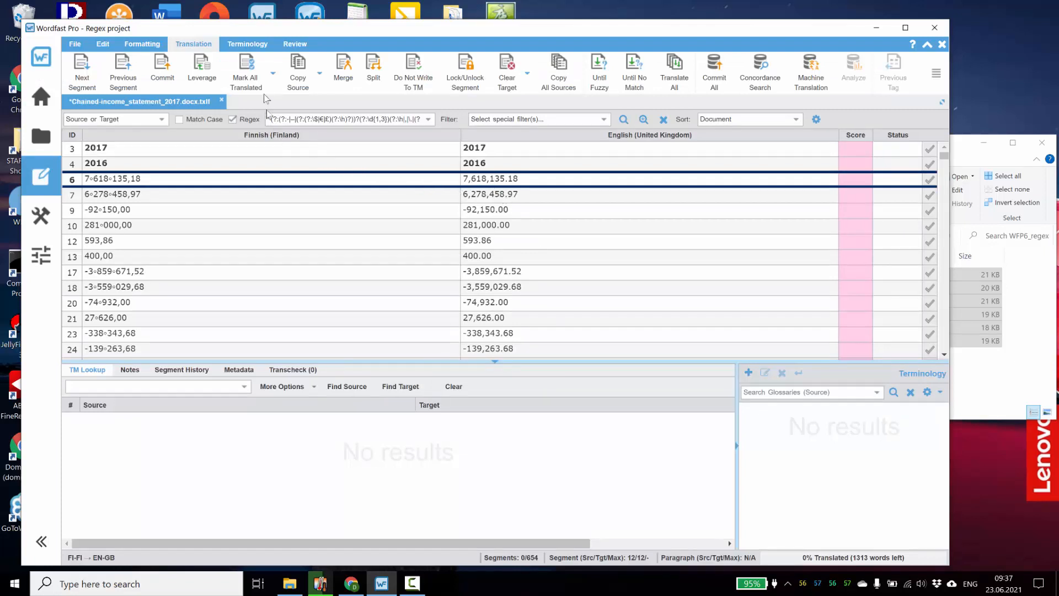
{"action": "mouse_move", "coordinate": [245, 72]}
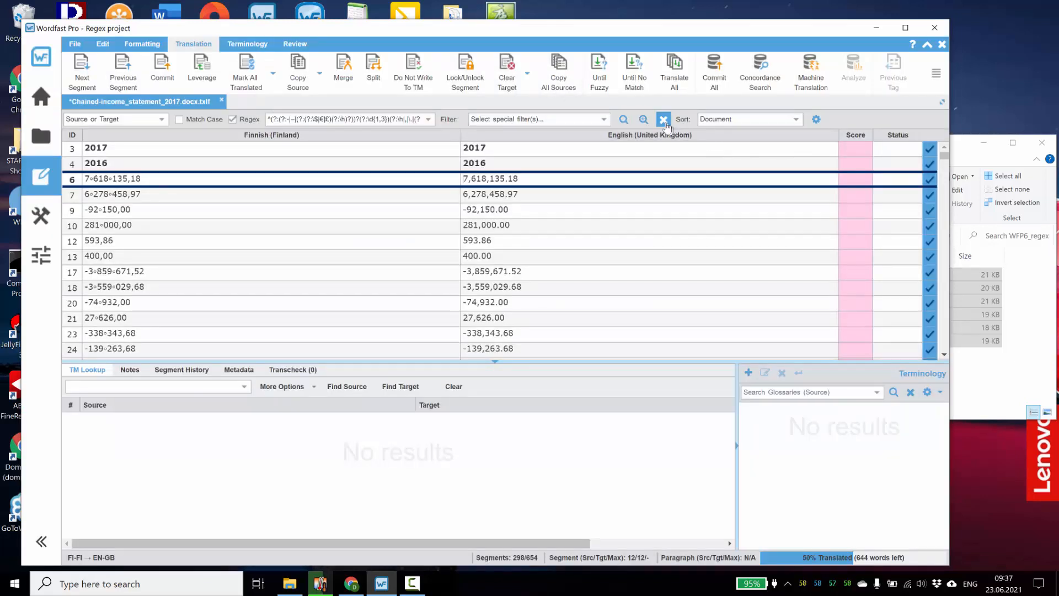
Clear the regex filter so all 654 segments are listed again.
{"action": "left_click", "coordinate": [663, 119]}
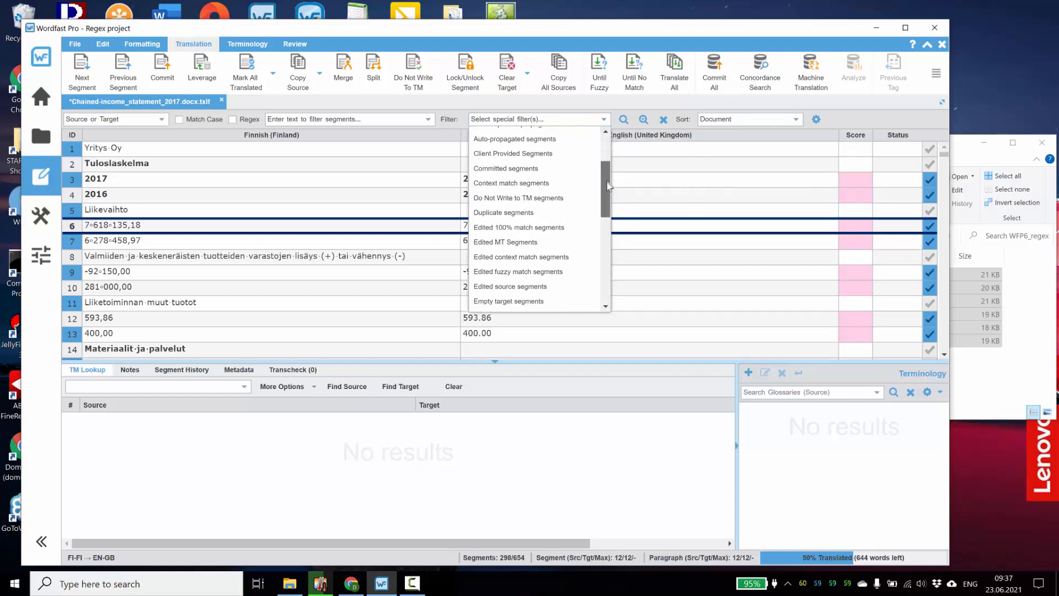
Filter to Needs translation segments and fill them all from translation memory.
{"action": "left_click", "coordinate": [516, 260]}
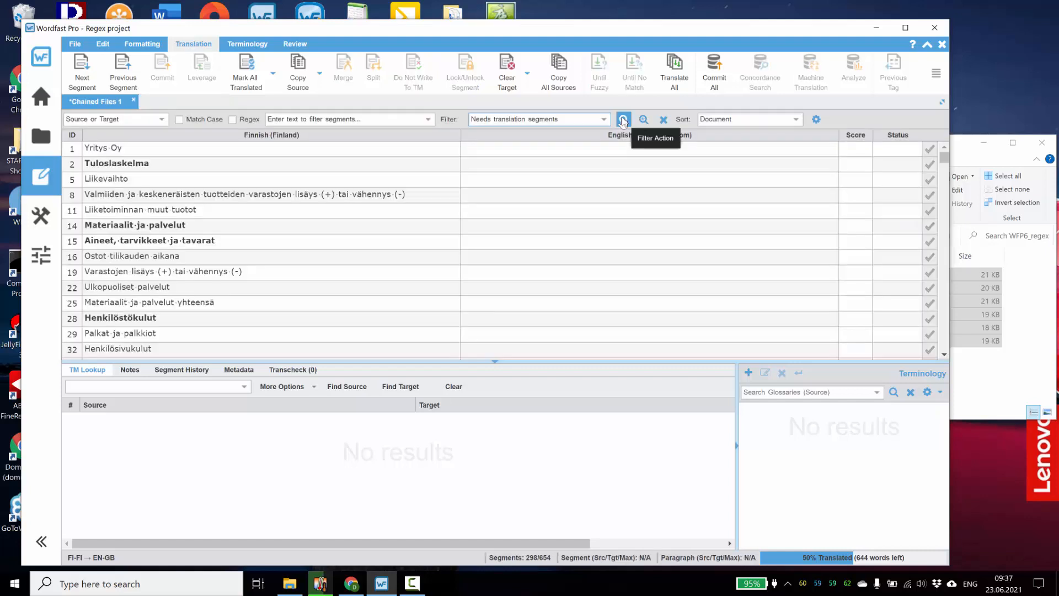
{"action": "mouse_move", "coordinate": [334, 248]}
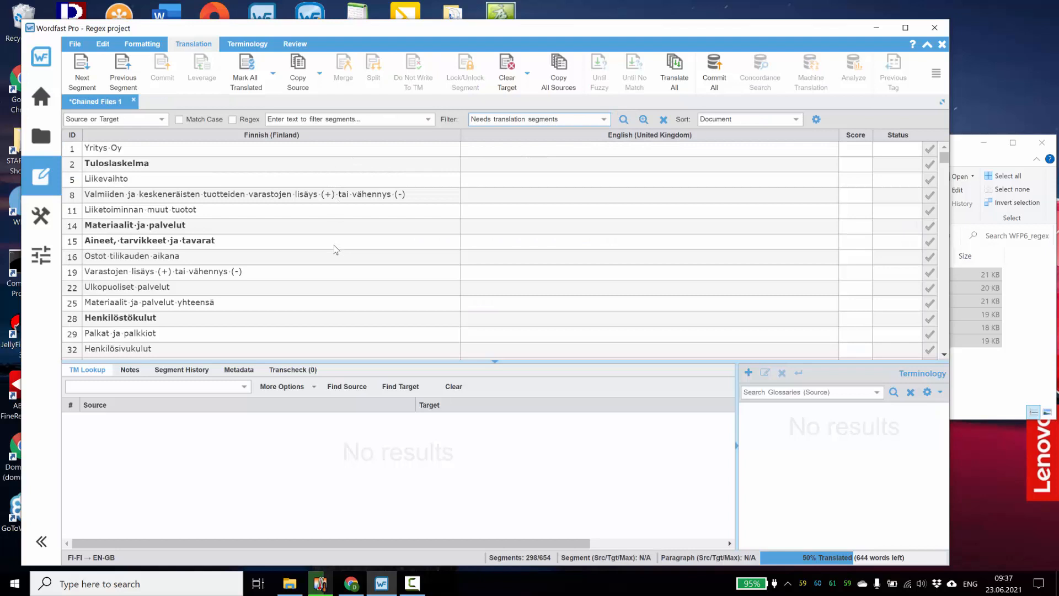
{"action": "mouse_move", "coordinate": [633, 132]}
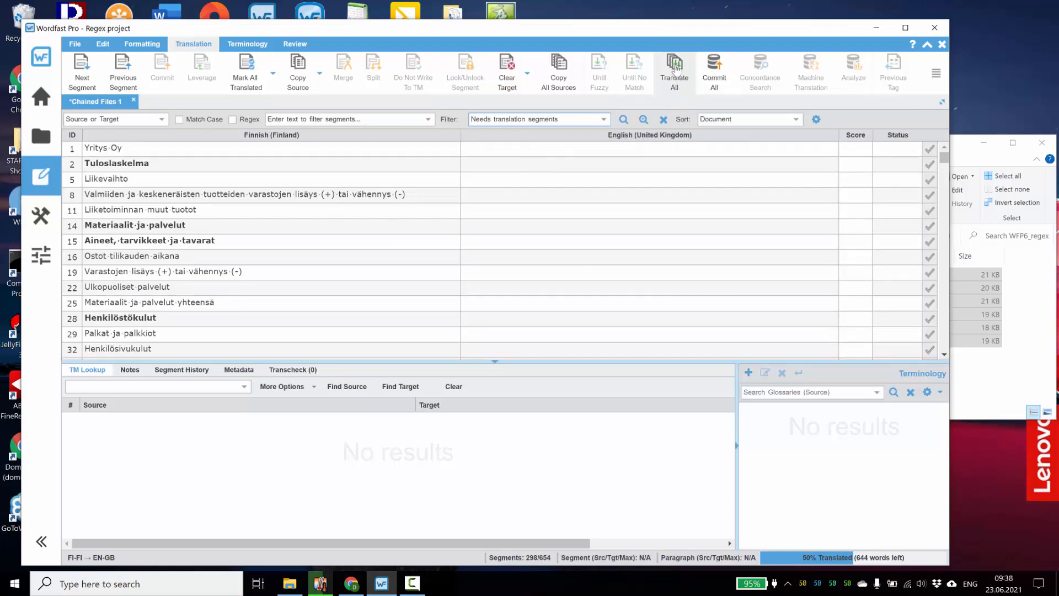
{"action": "left_click", "coordinate": [673, 68]}
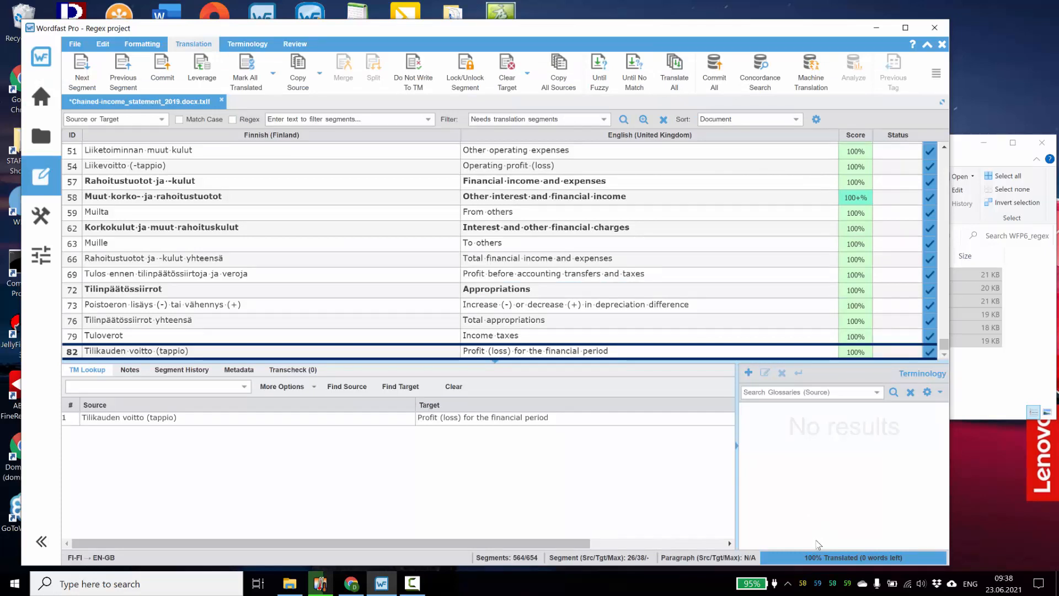
{"action": "mouse_move", "coordinate": [822, 541]}
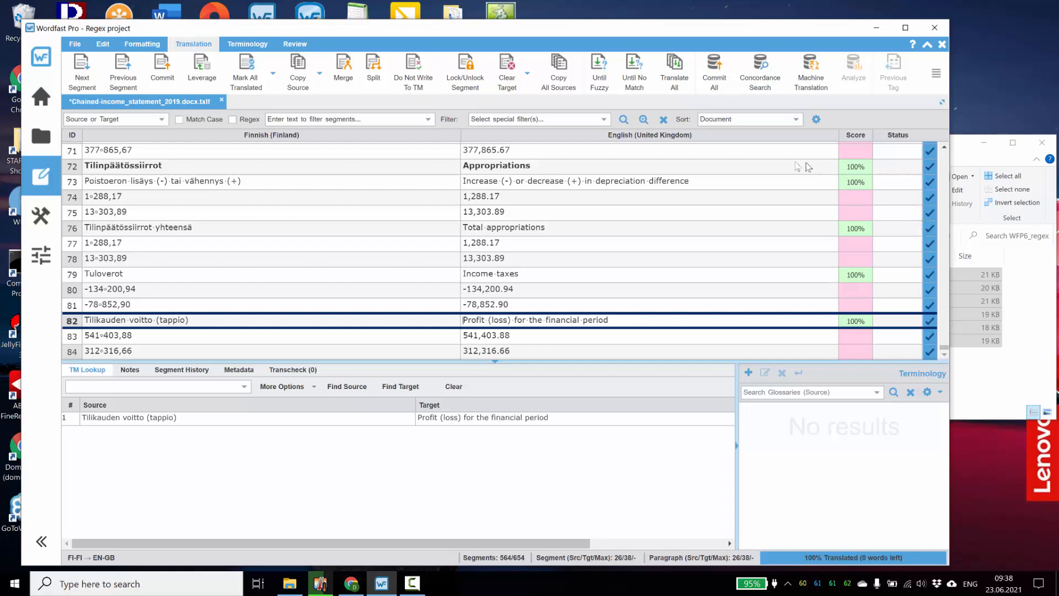
{"action": "mouse_move", "coordinate": [382, 107]}
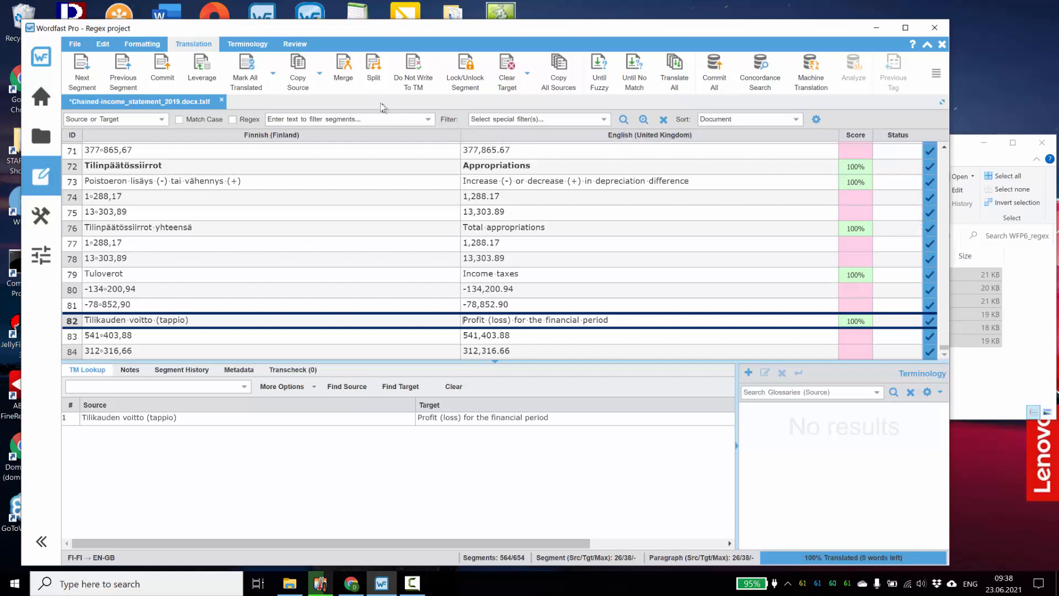
{"action": "mouse_move", "coordinate": [297, 71]}
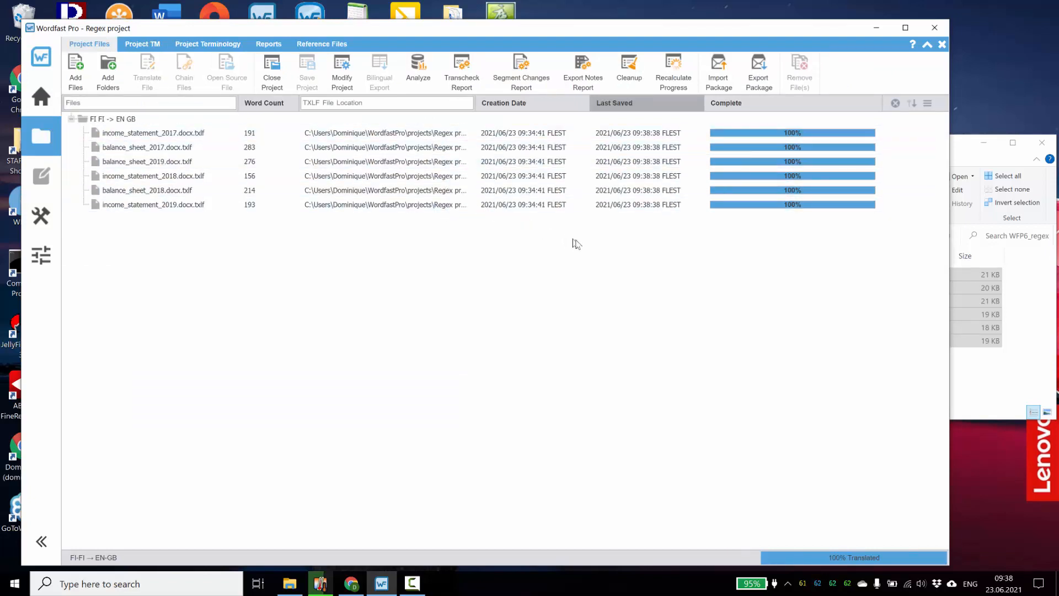
Review the translated income_statement_2017 file, then return to the project file list.
{"action": "left_click", "coordinate": [153, 132]}
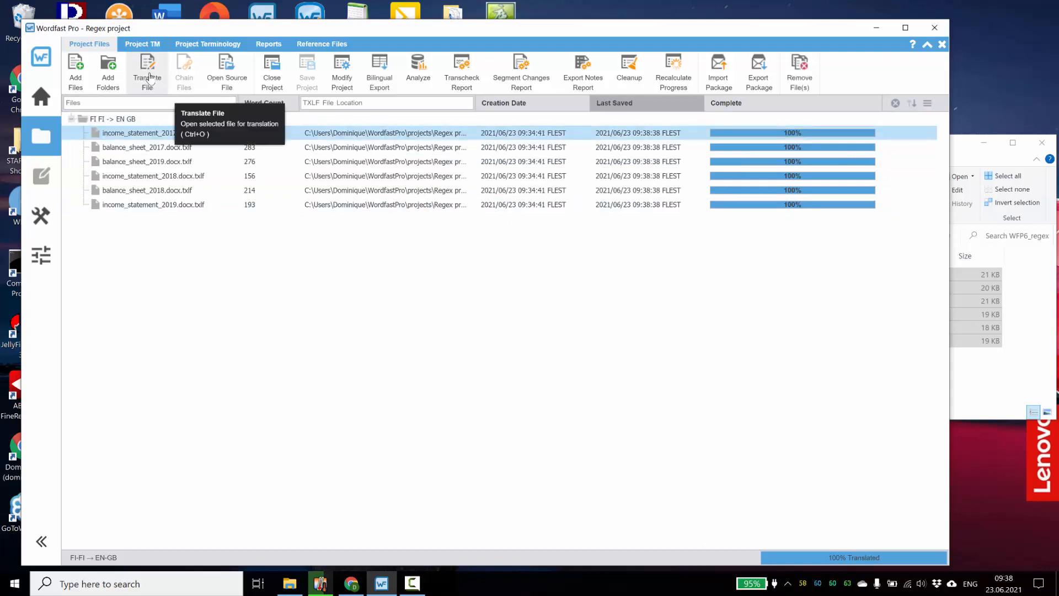
{"action": "left_click", "coordinate": [147, 72]}
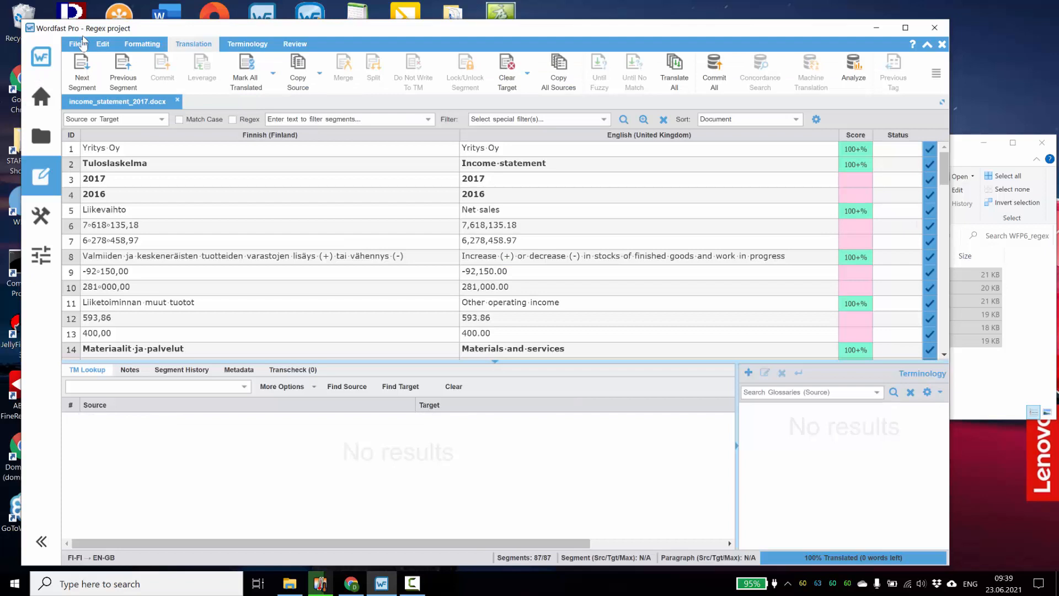
{"action": "left_click", "coordinate": [75, 44]}
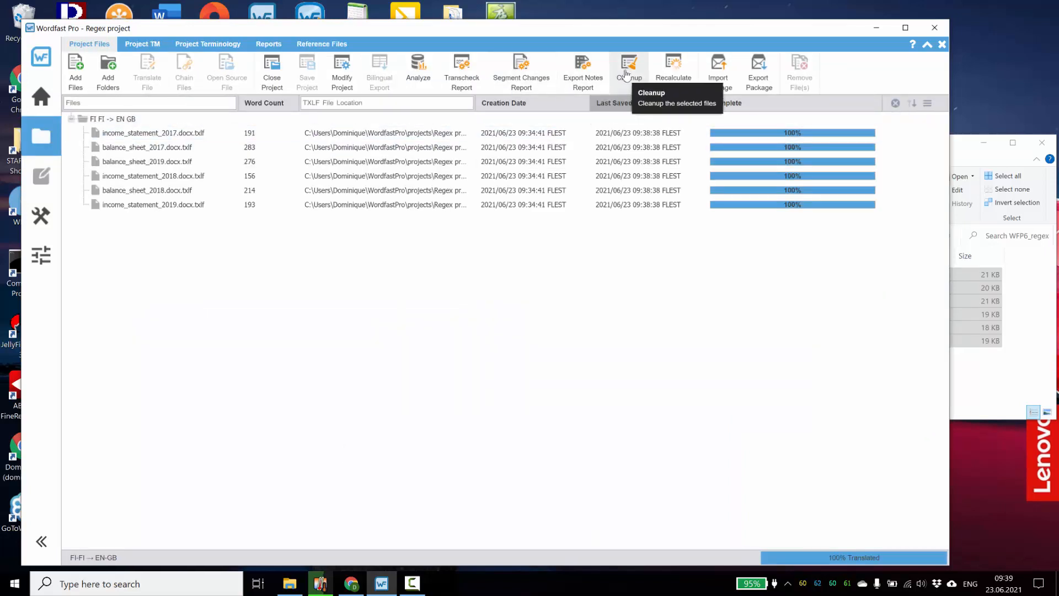
Open the balance sheet 2017 file's location in Explorer and go up to en-GB.
{"action": "right_click", "coordinate": [147, 146]}
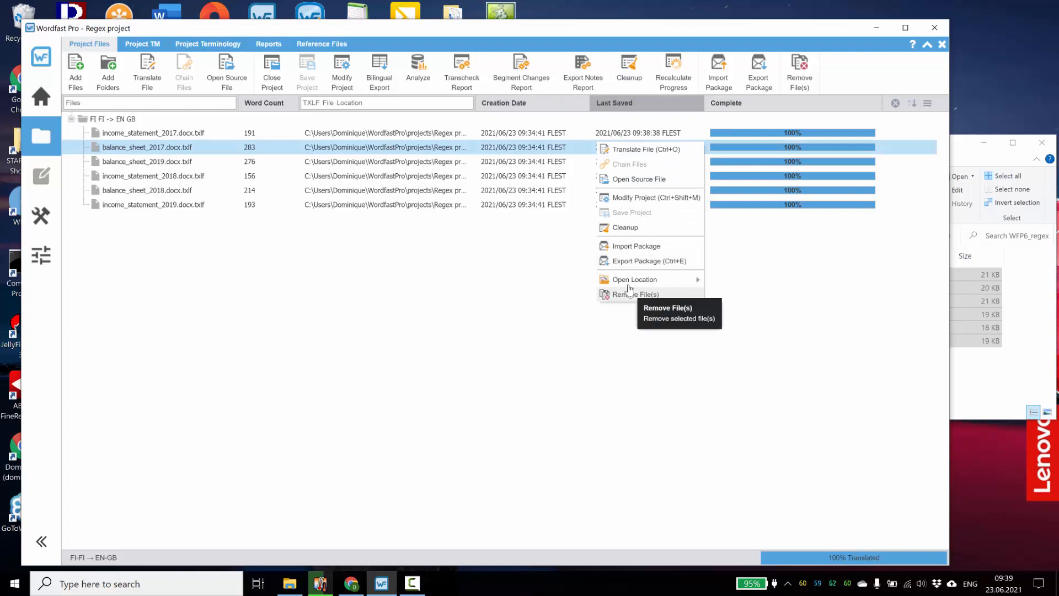
{"action": "left_click", "coordinate": [739, 282]}
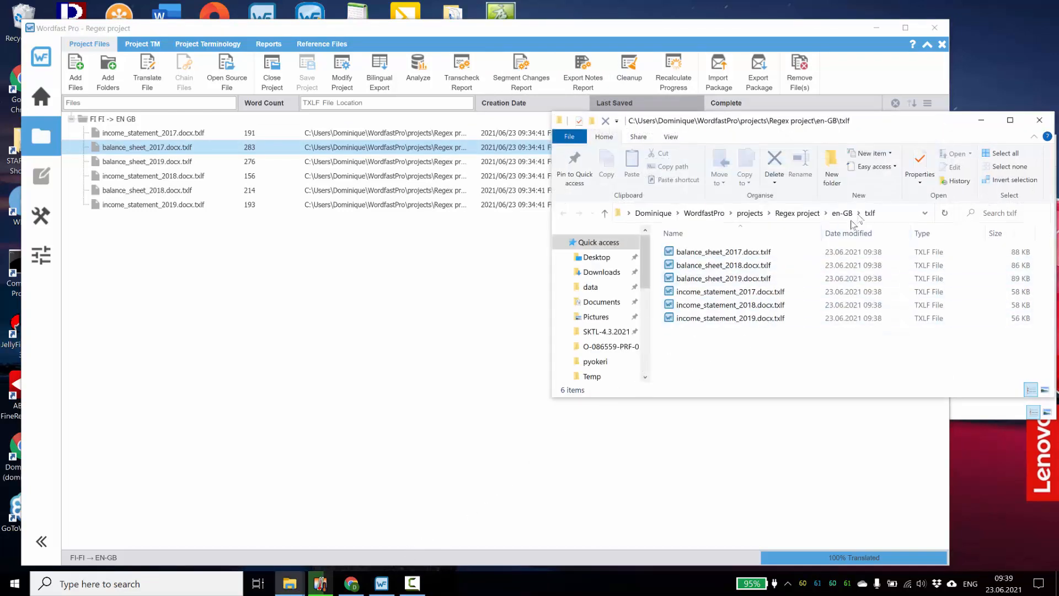
{"action": "left_click", "coordinate": [842, 213]}
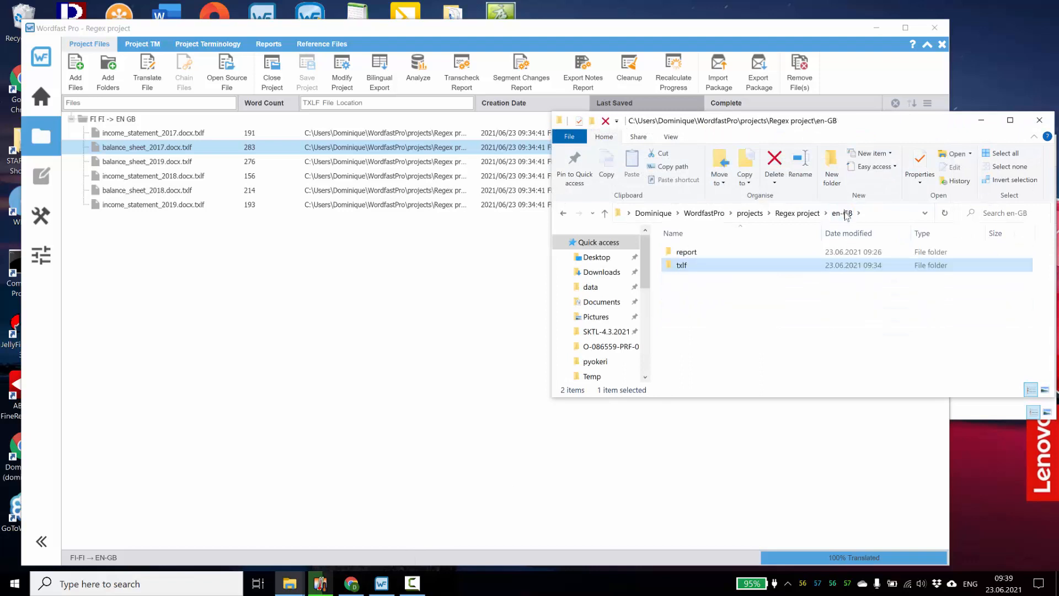
{"action": "mouse_move", "coordinate": [861, 281]}
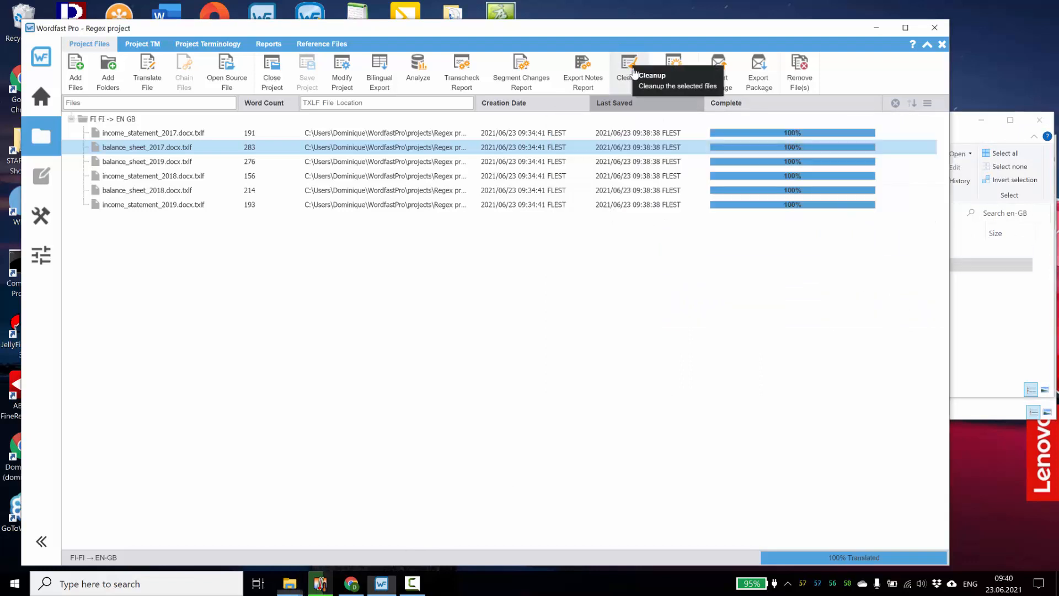
Run Cleanup, placing translated files in the project folder with a language suffix.
{"action": "left_click", "coordinate": [629, 67]}
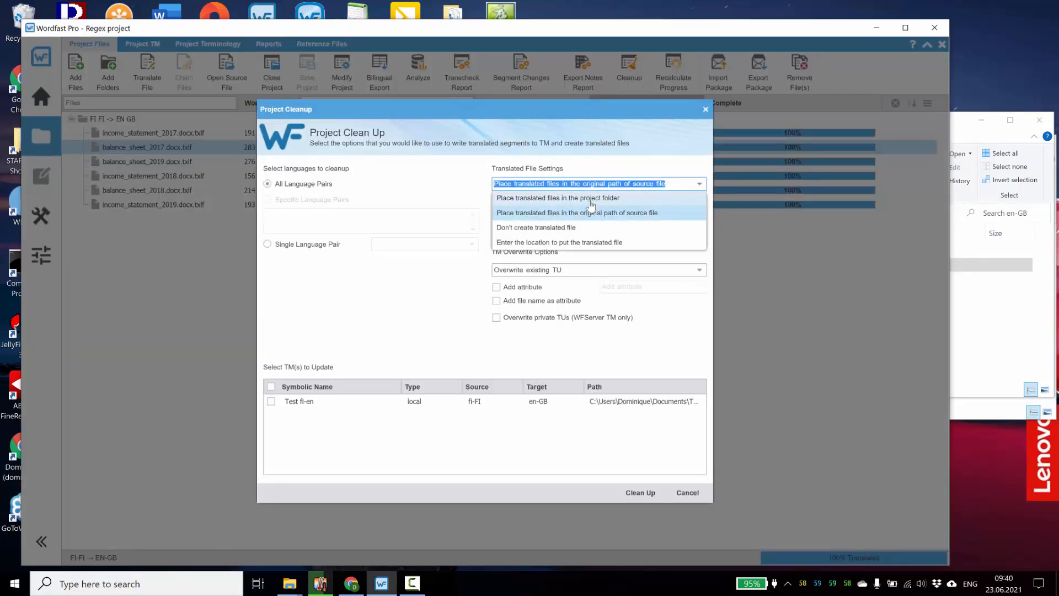
{"action": "left_click", "coordinate": [558, 197]}
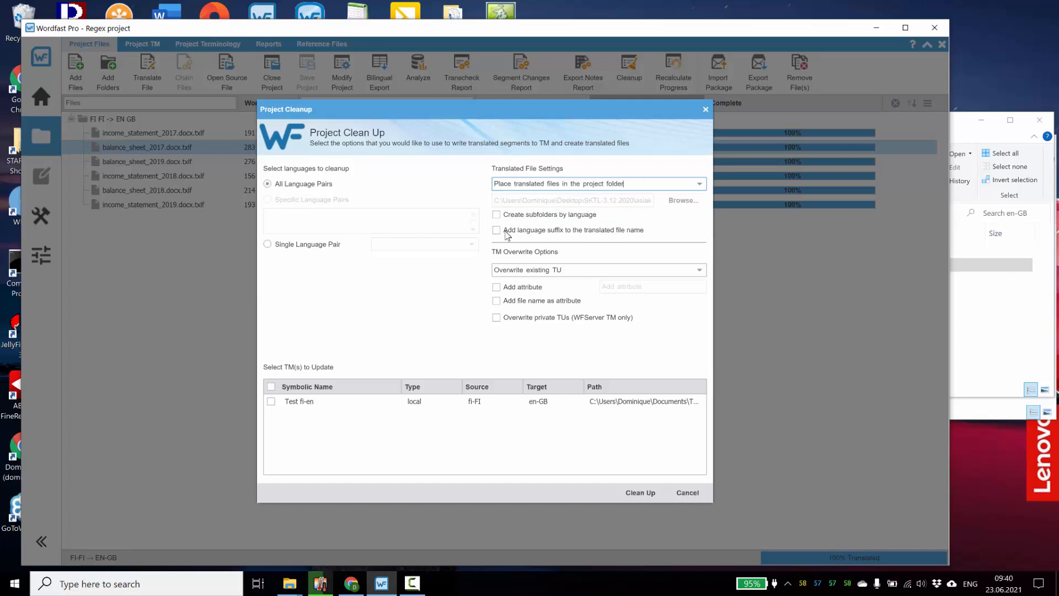
{"action": "left_click", "coordinate": [497, 229]}
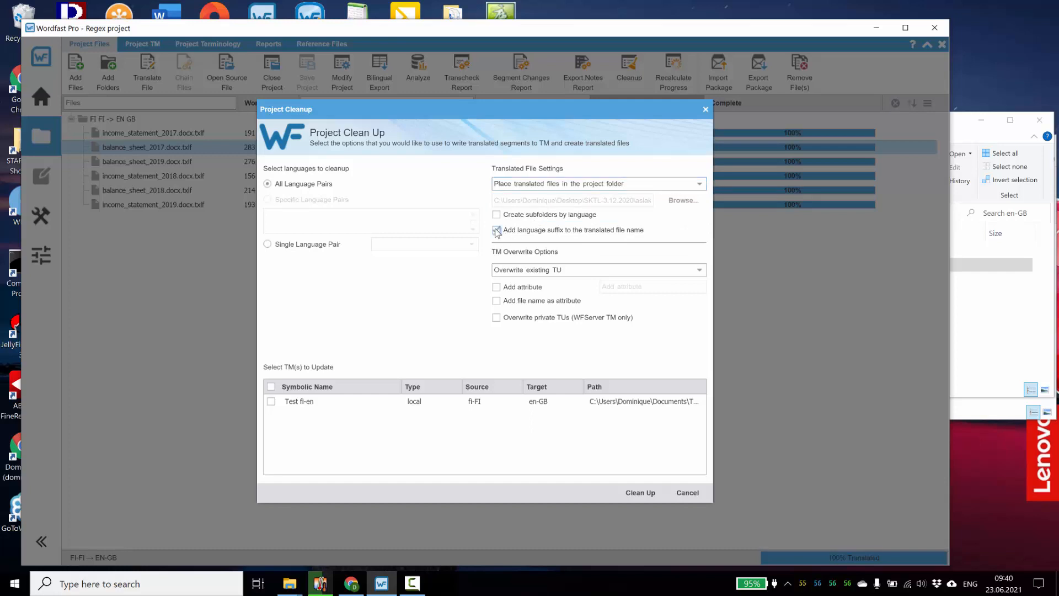
{"action": "left_click", "coordinate": [497, 230]}
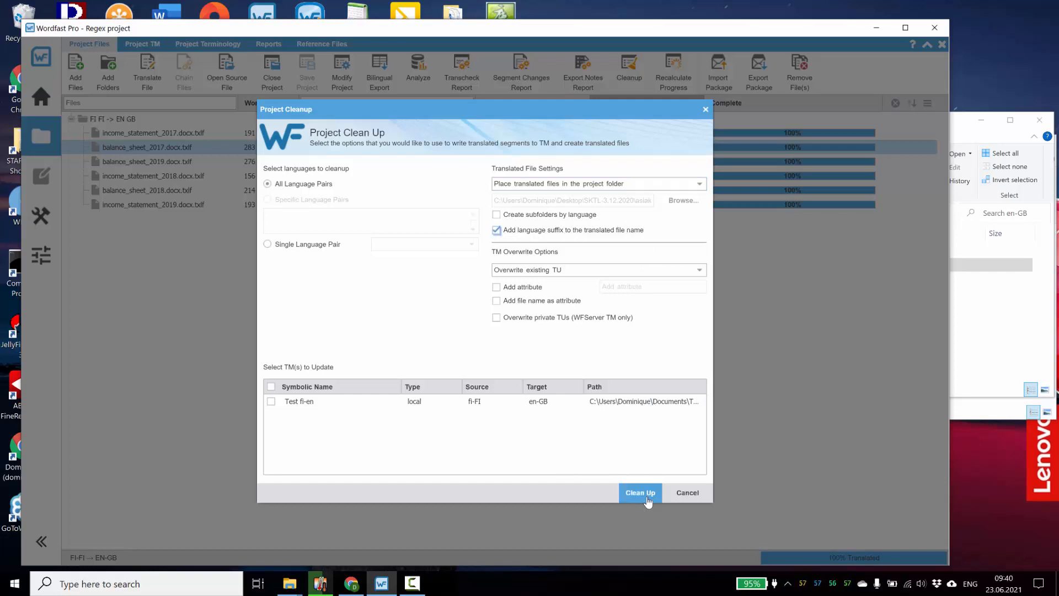
{"action": "left_click", "coordinate": [639, 493]}
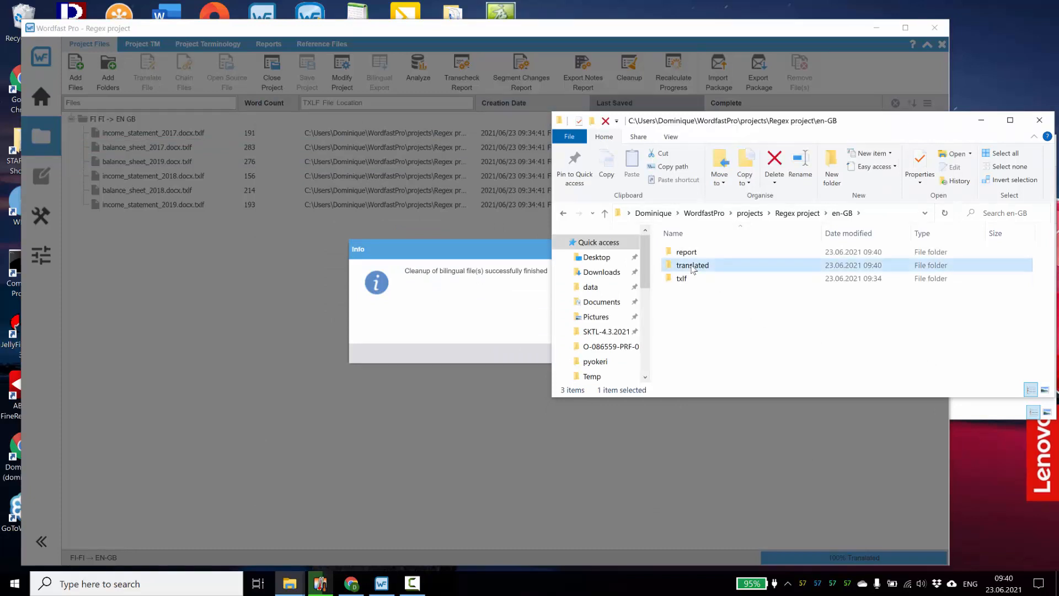
Open the translated folder to reach income_statement_2017_en-GB.docx in Word.
{"action": "double_click", "coordinate": [693, 265]}
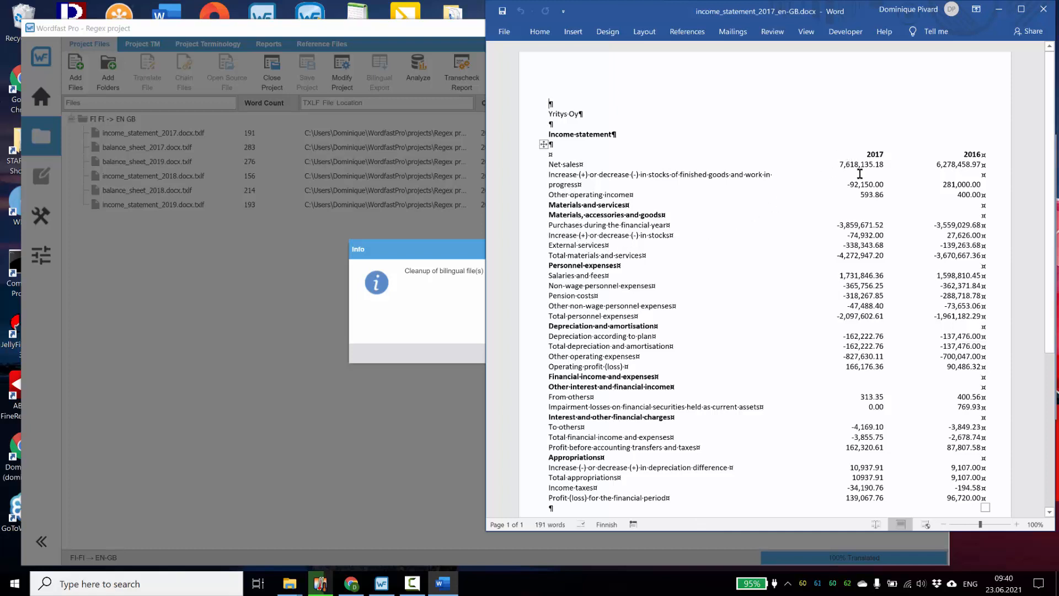
{"action": "mouse_move", "coordinate": [789, 241]}
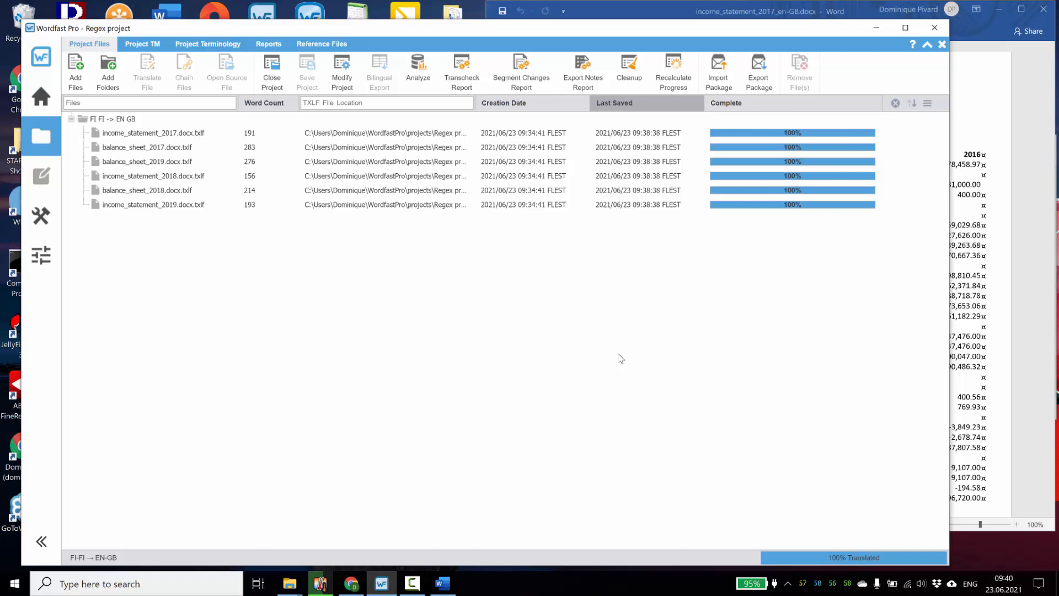
{"action": "mouse_move", "coordinate": [608, 355]}
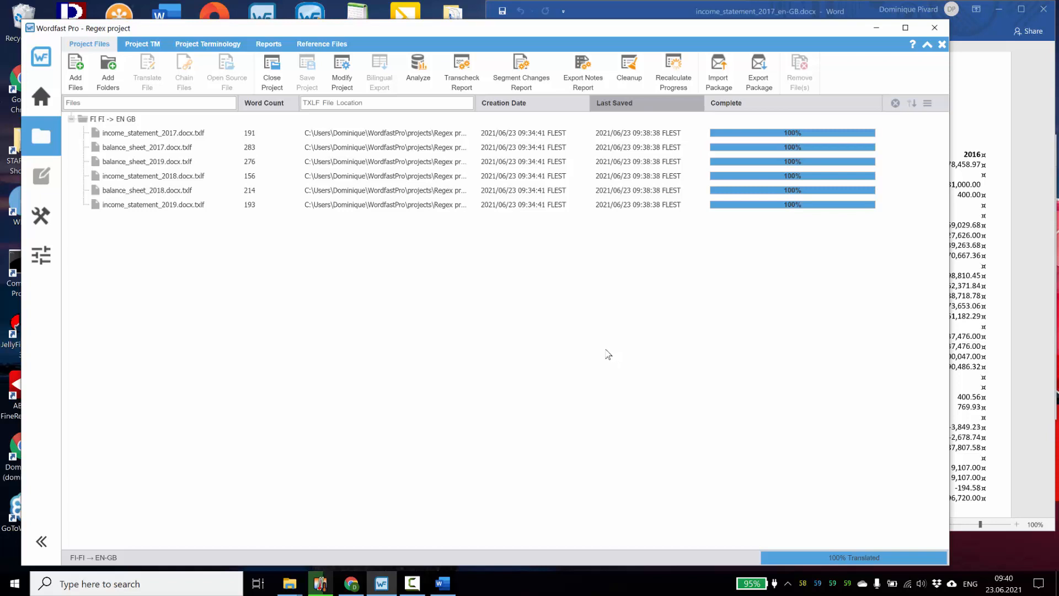
{"action": "mouse_move", "coordinate": [596, 352]}
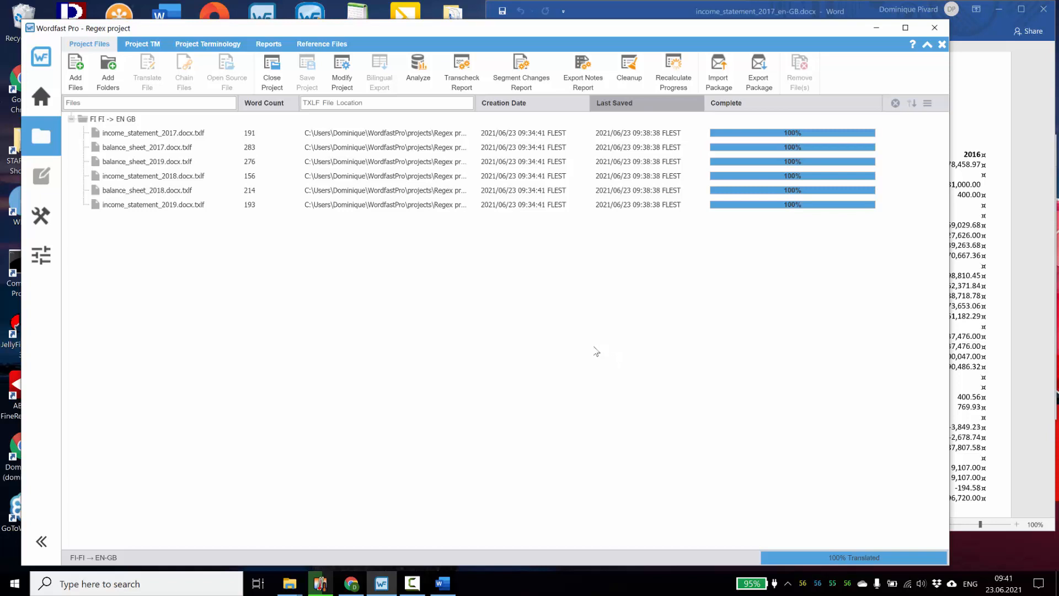